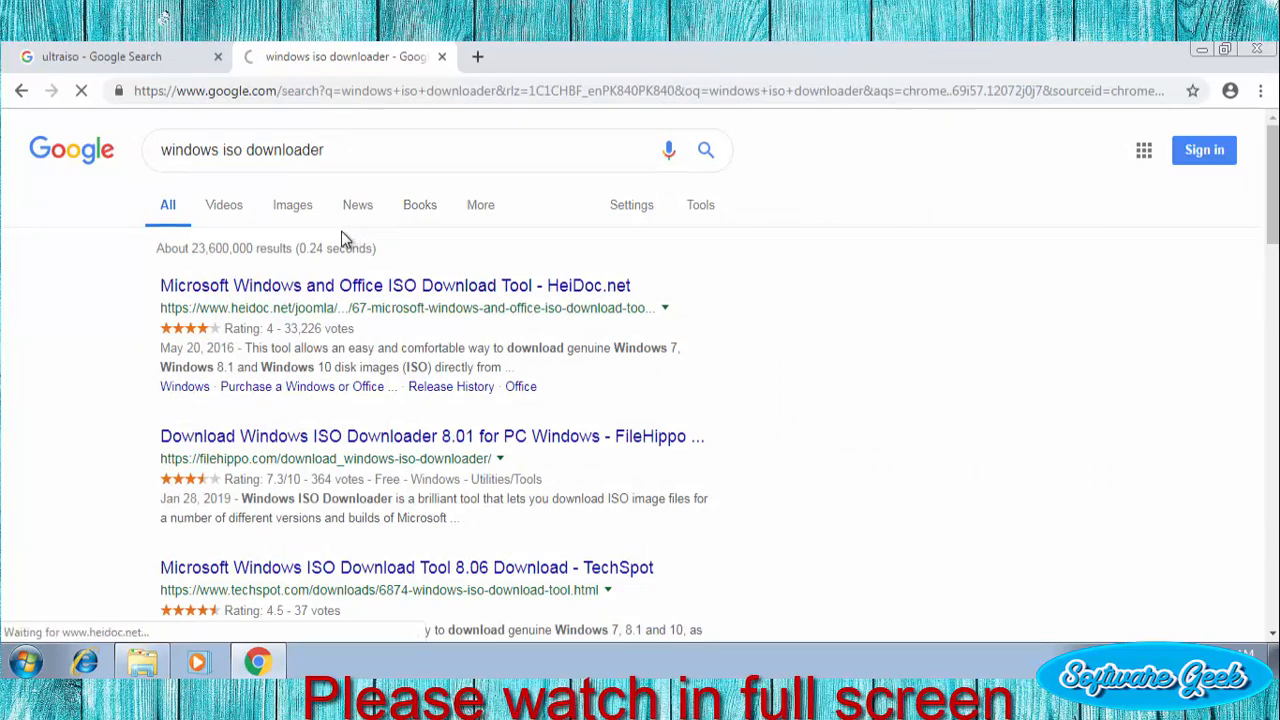
# Open the HeiDoc 'Windows and Office ISO Download Tool' page from the Google results.
pyautogui.click(394, 284)
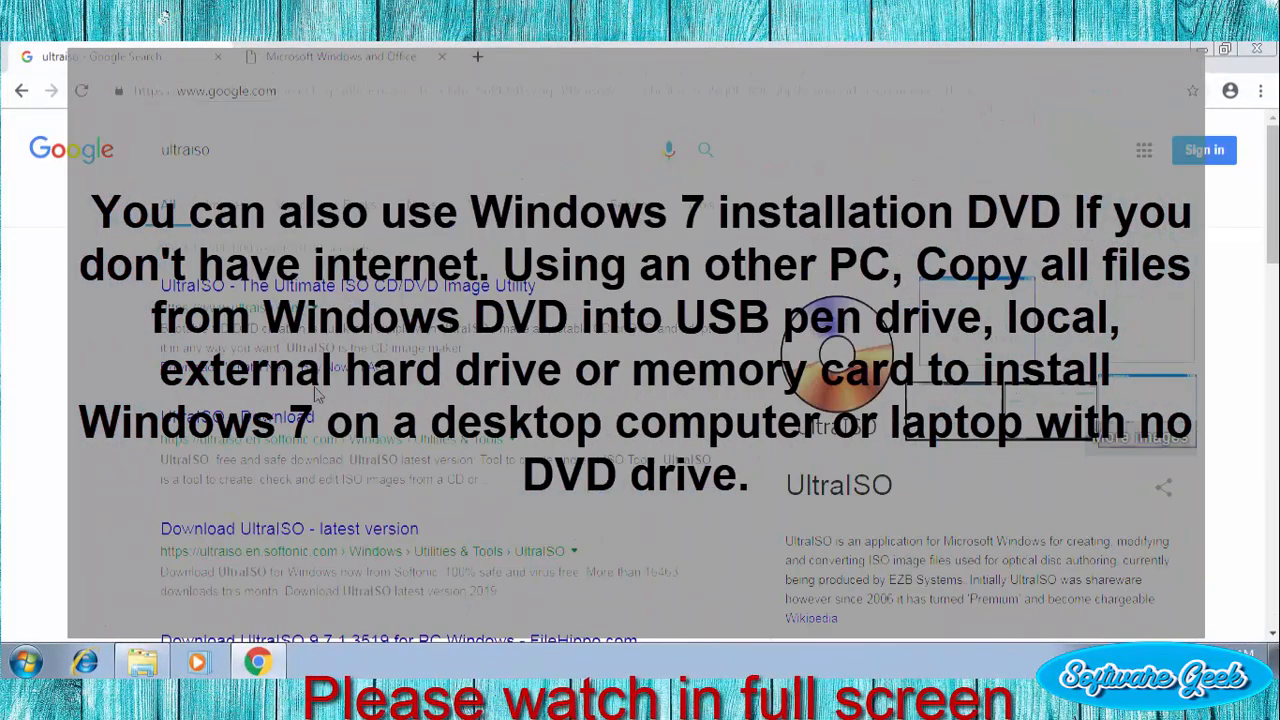
pyautogui.moveTo(440, 302)
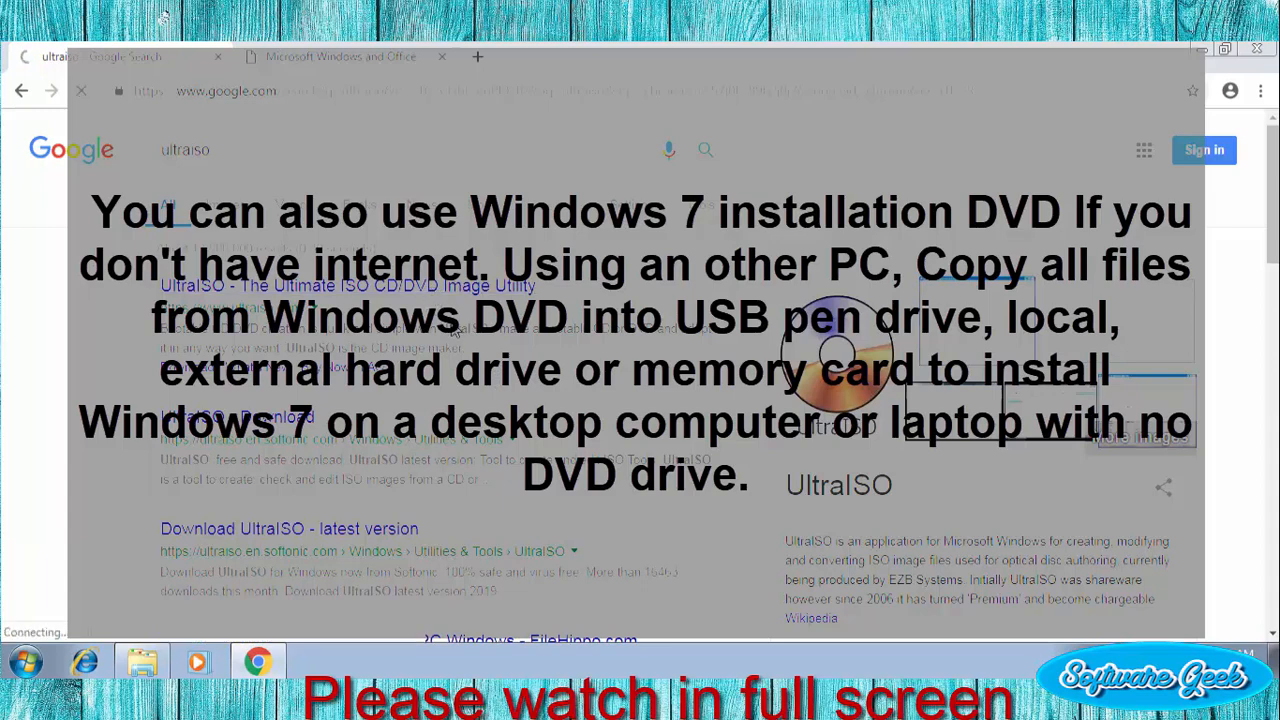
# Open the official ultraiso.com home page from the results and look down the page.
pyautogui.click(348, 284)
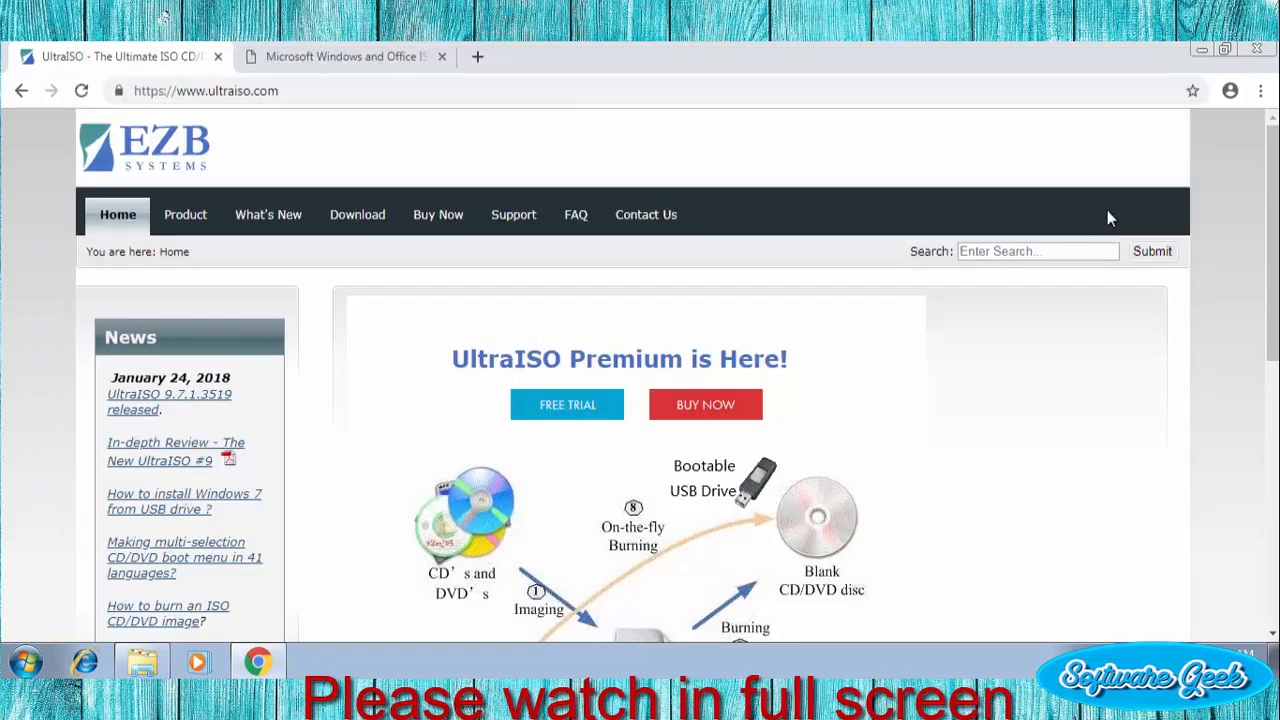
pyautogui.scroll(-3)
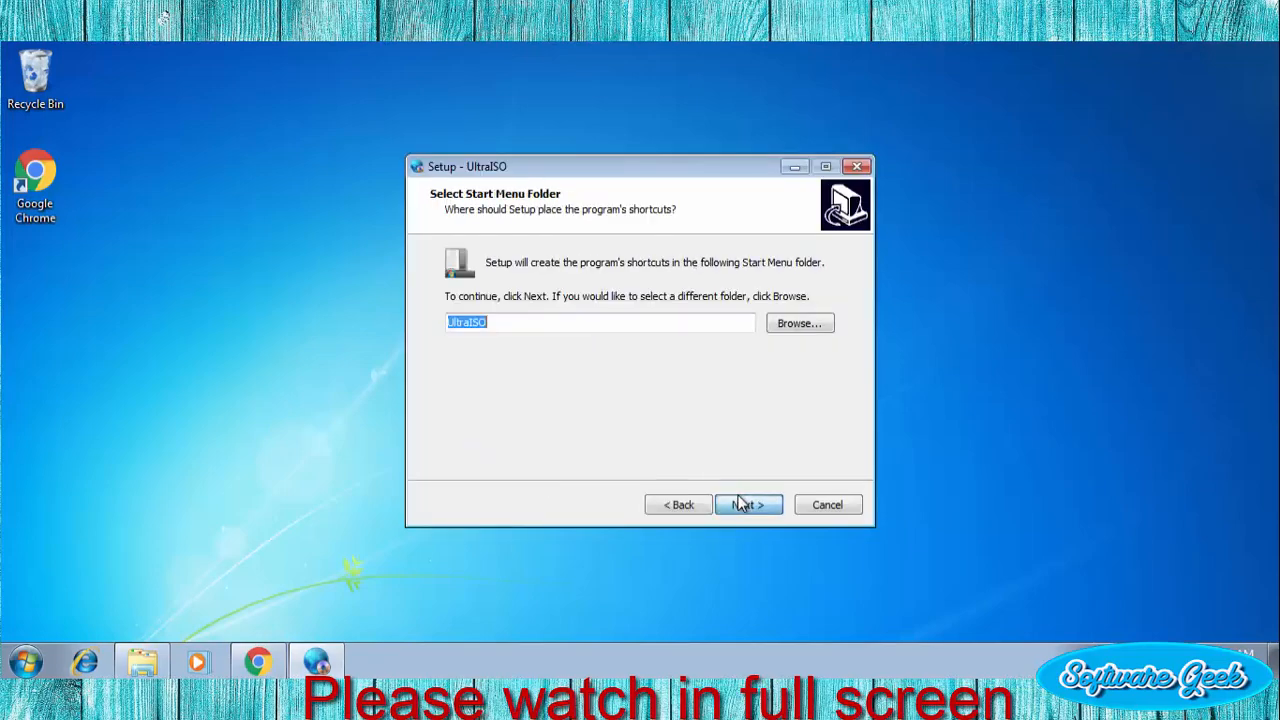
# Accept the default Start Menu folder and finish the UltraISO installation.
pyautogui.click(748, 504)
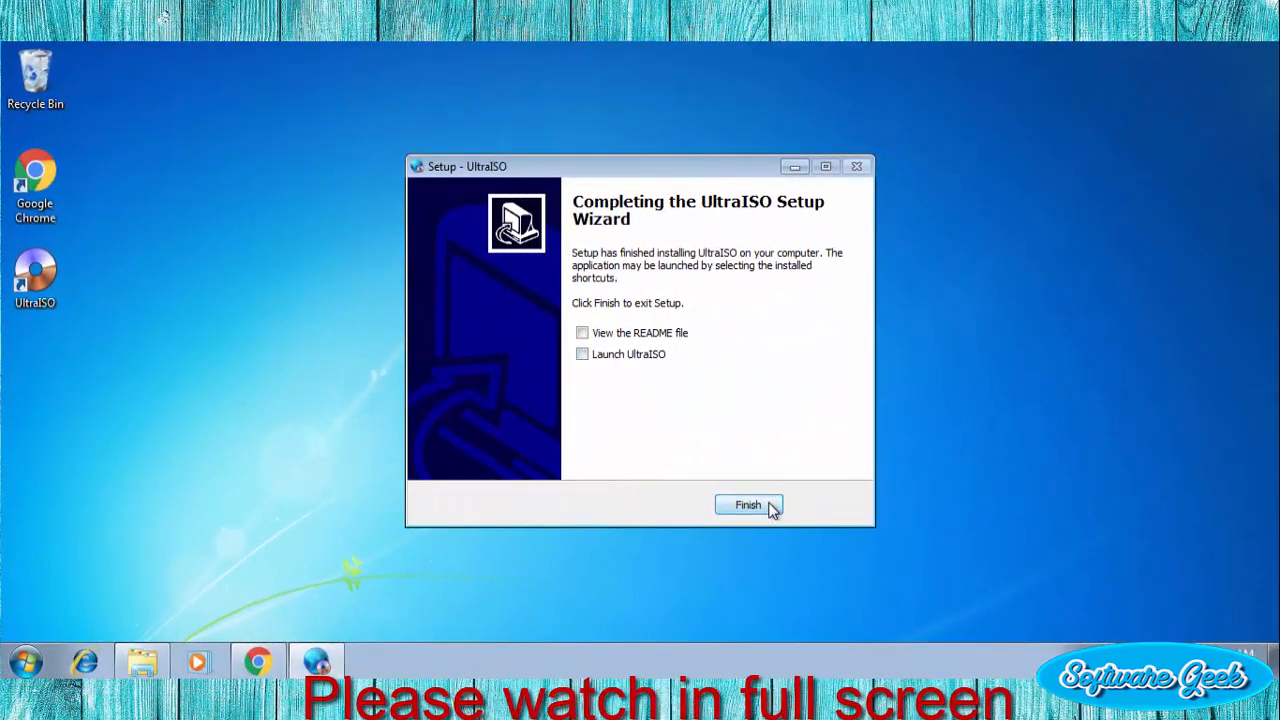
pyautogui.click(748, 504)
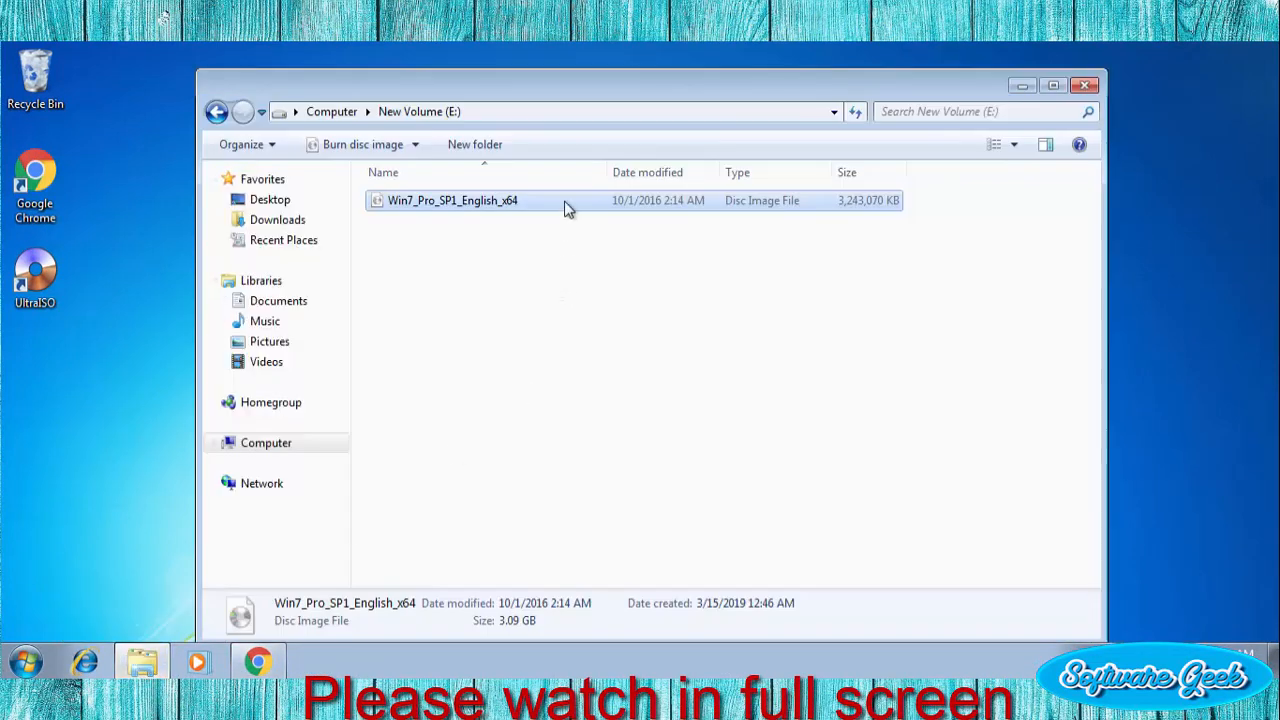
# Mount the Win7_Pro_SP1_English_x64 ISO as a disc drive and go to Computer.
pyautogui.rightClick(452, 200)
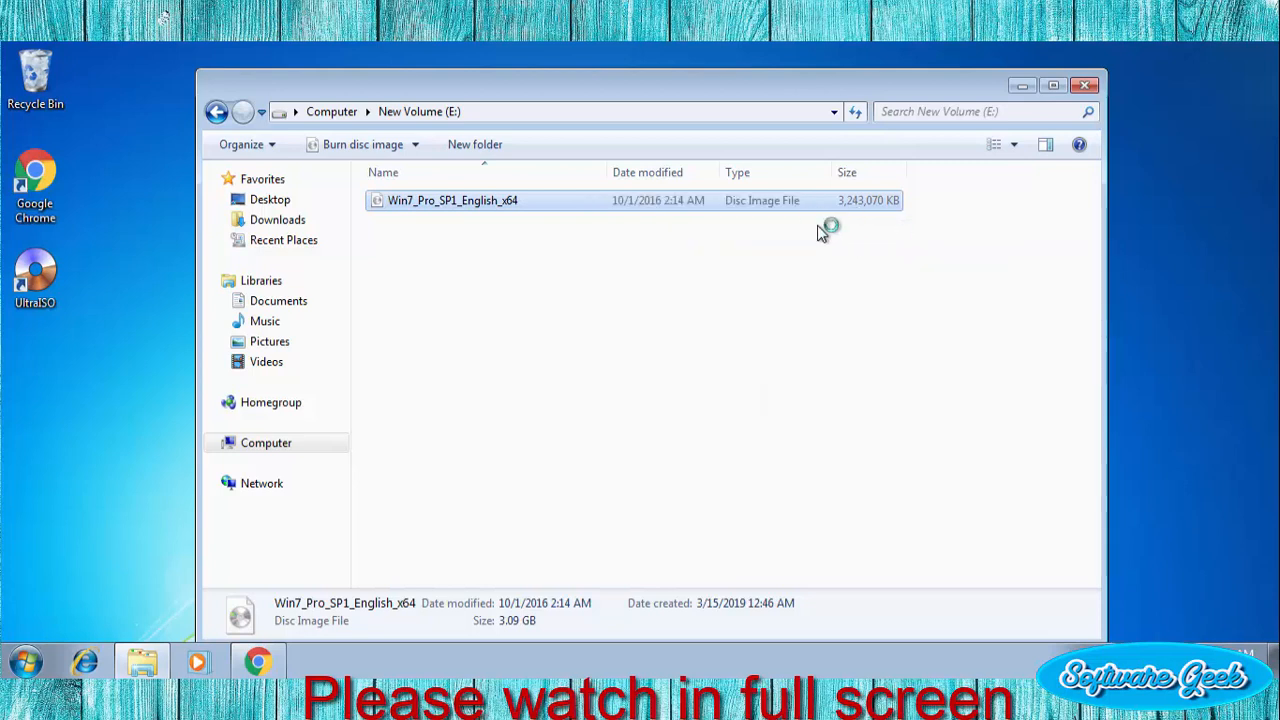
pyautogui.moveTo(844, 220)
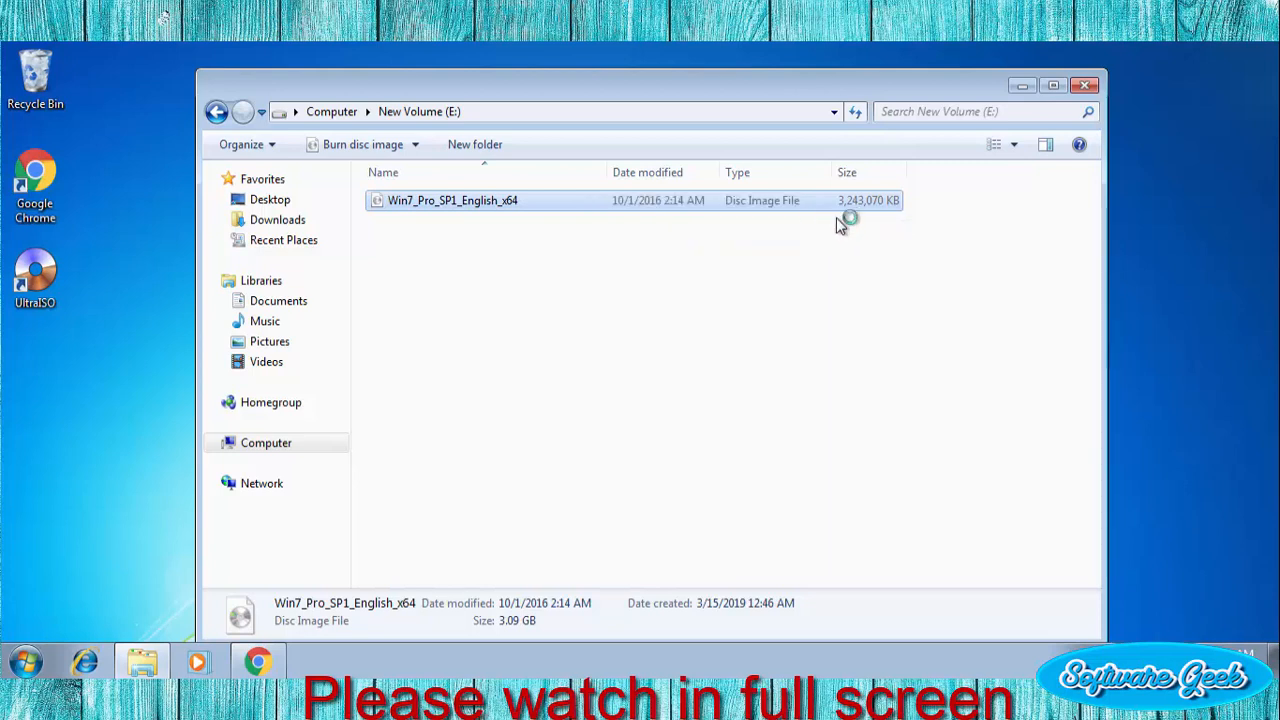
pyautogui.moveTo(816, 236)
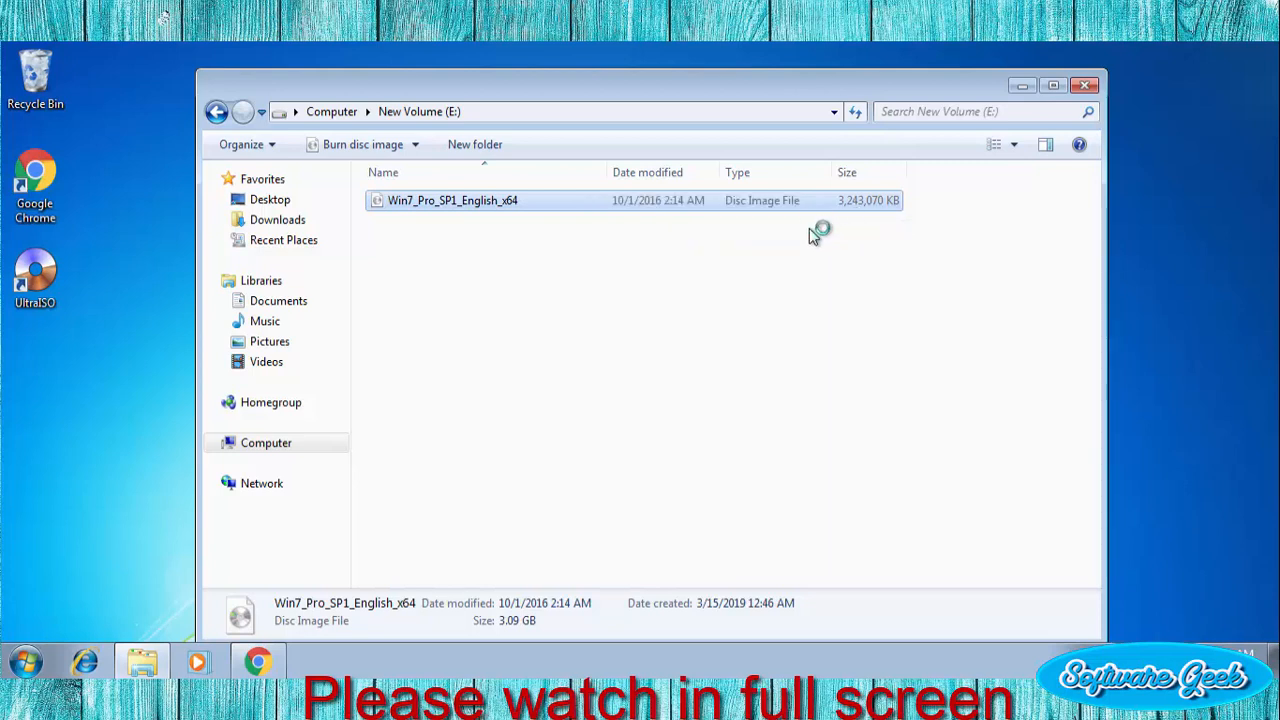
pyautogui.click(266, 442)
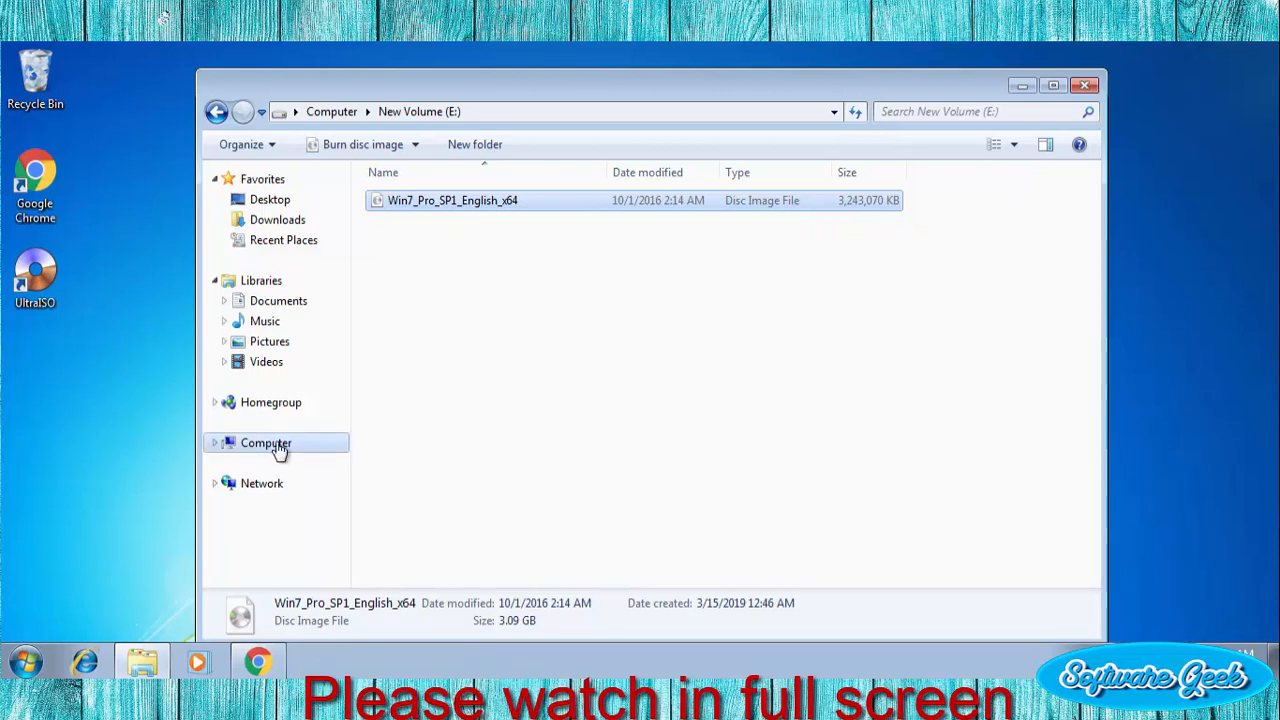
pyautogui.click(266, 444)
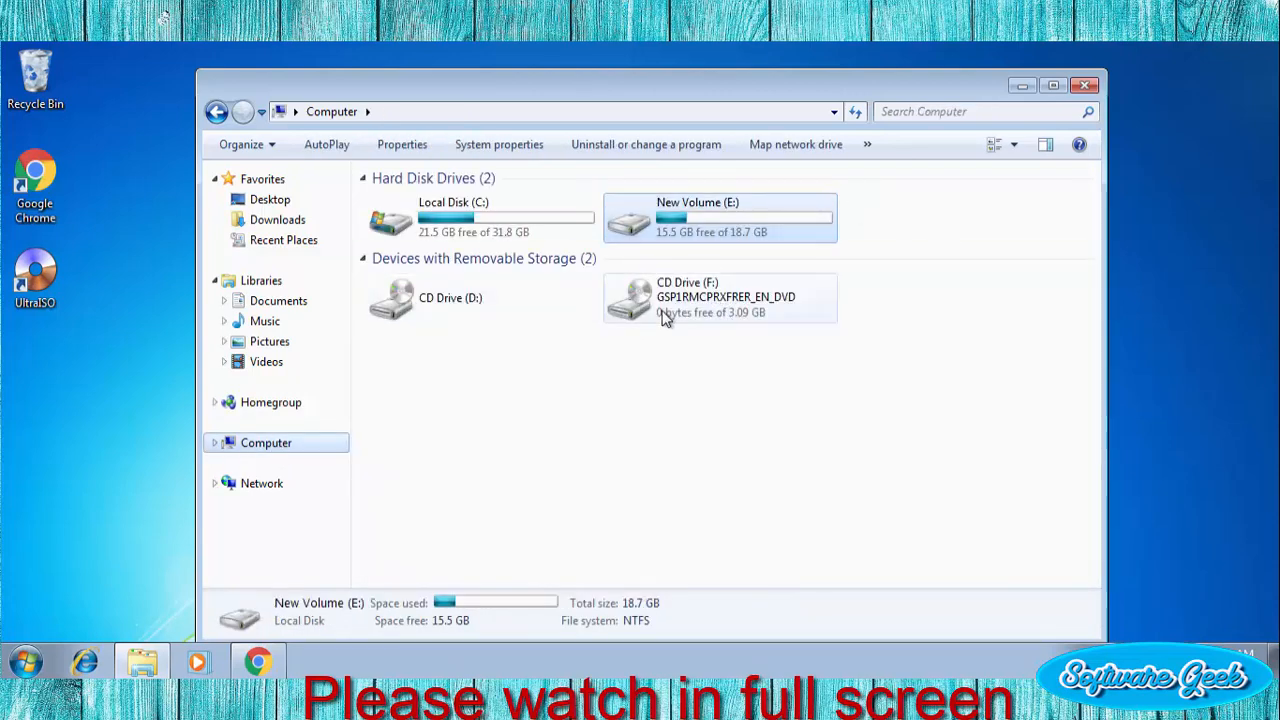
# Launch setup from the mounted CD Drive (F:) and approve the UAC prompt.
pyautogui.click(720, 296)
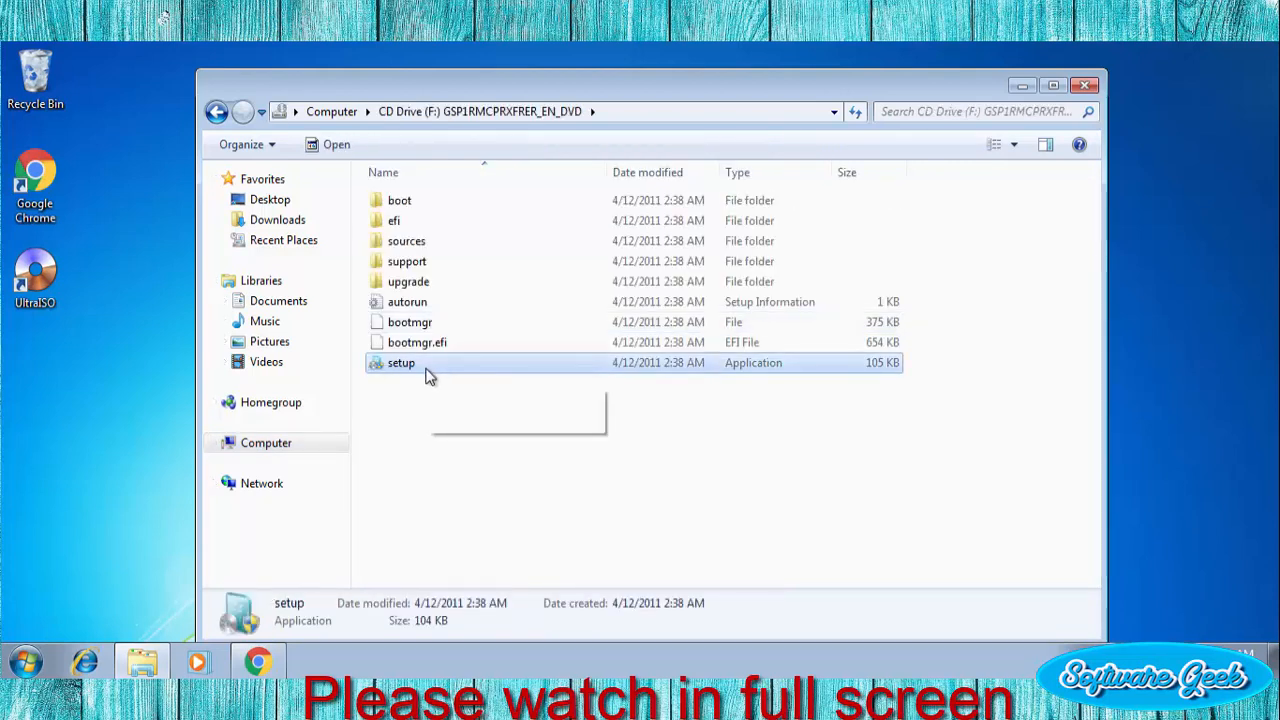
pyautogui.doubleClick(400, 362)
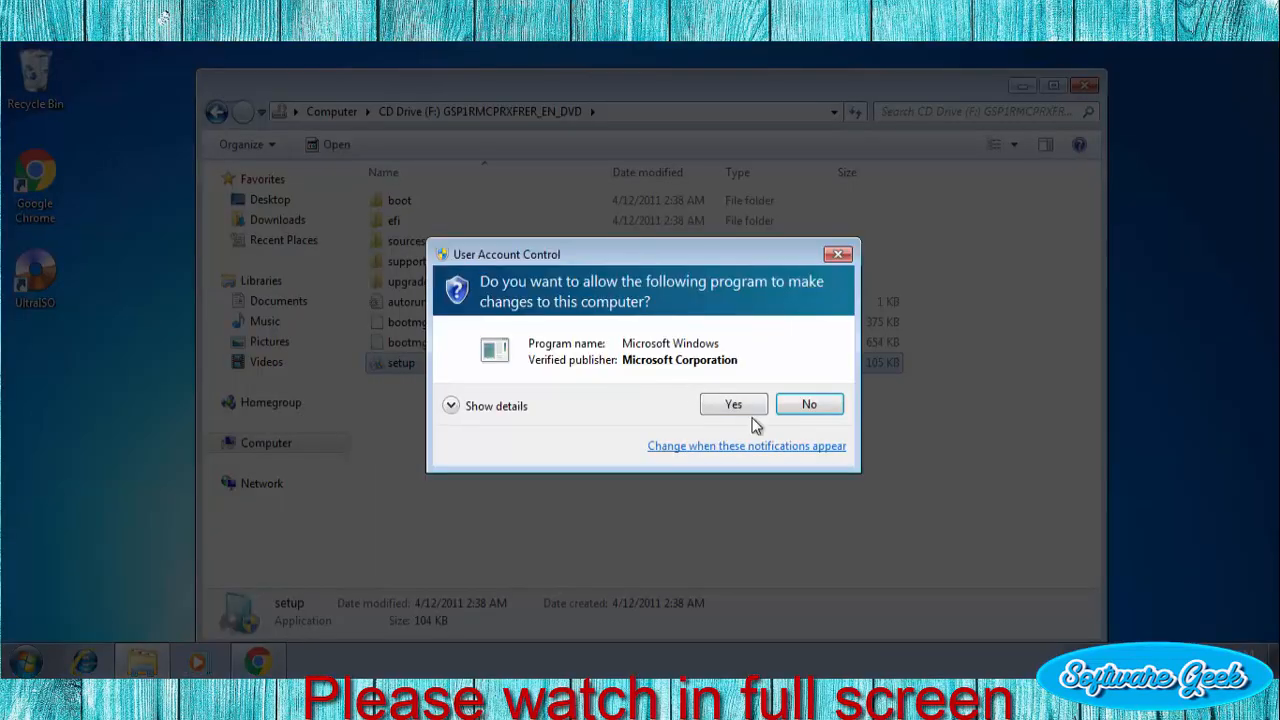
pyautogui.click(732, 404)
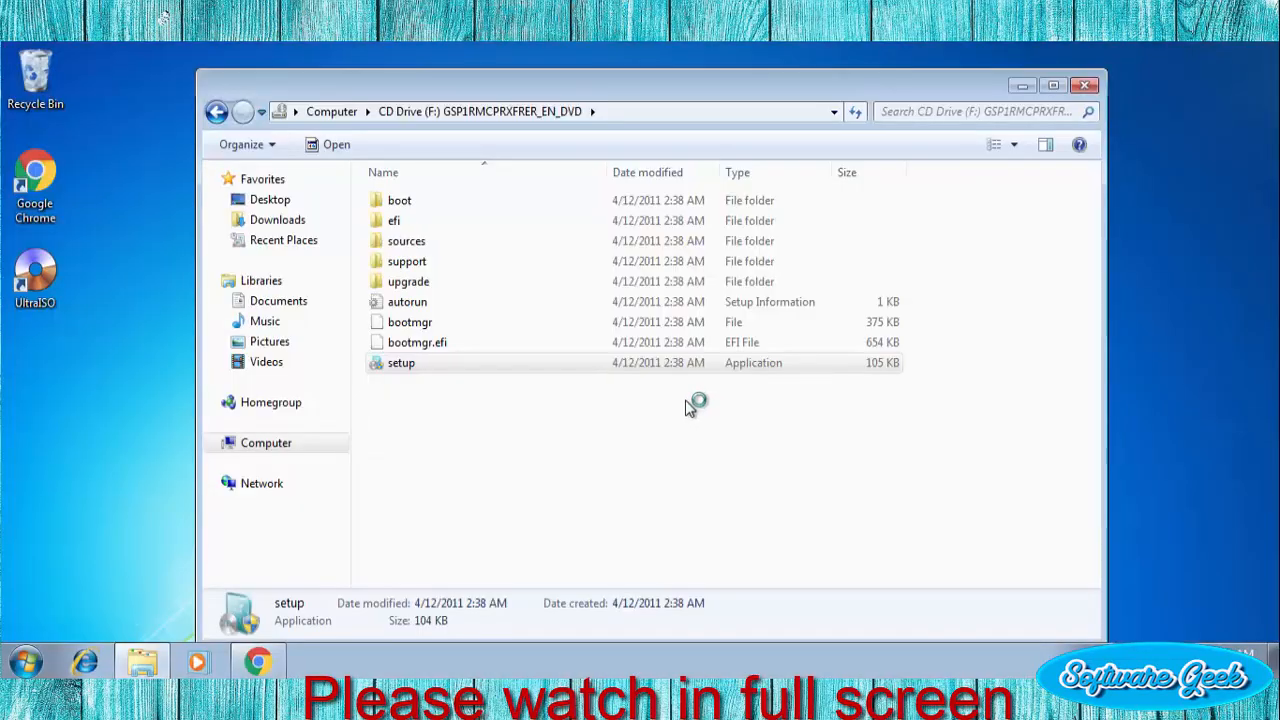
# Start the Windows 7 installation with Install now and answer the installation updates question.
pyautogui.doubleClick(400, 362)
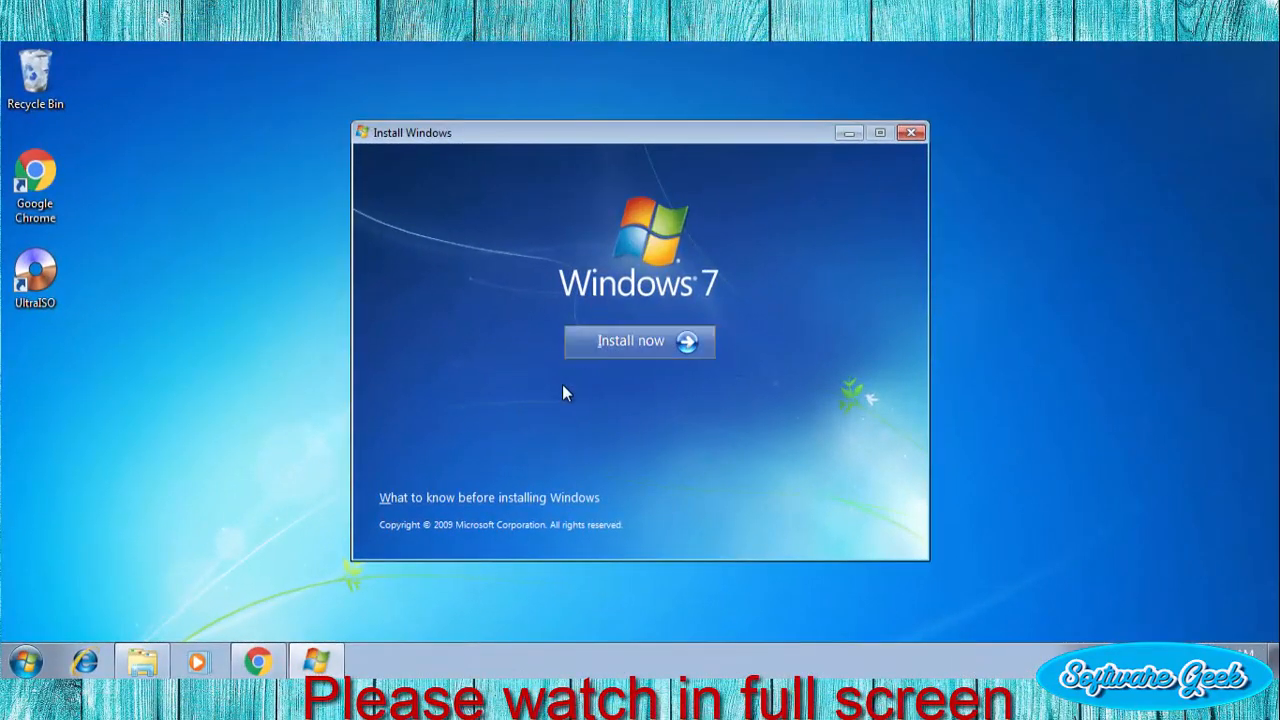
pyautogui.click(908, 132)
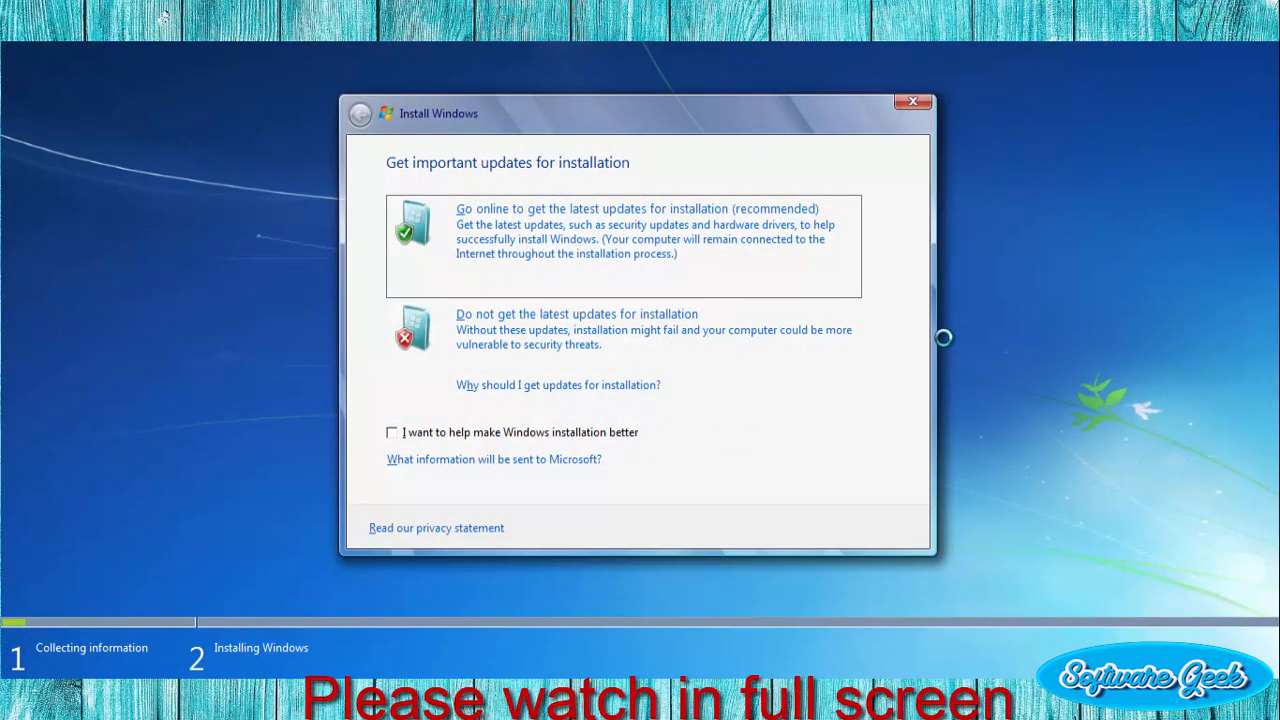
pyautogui.click(620, 328)
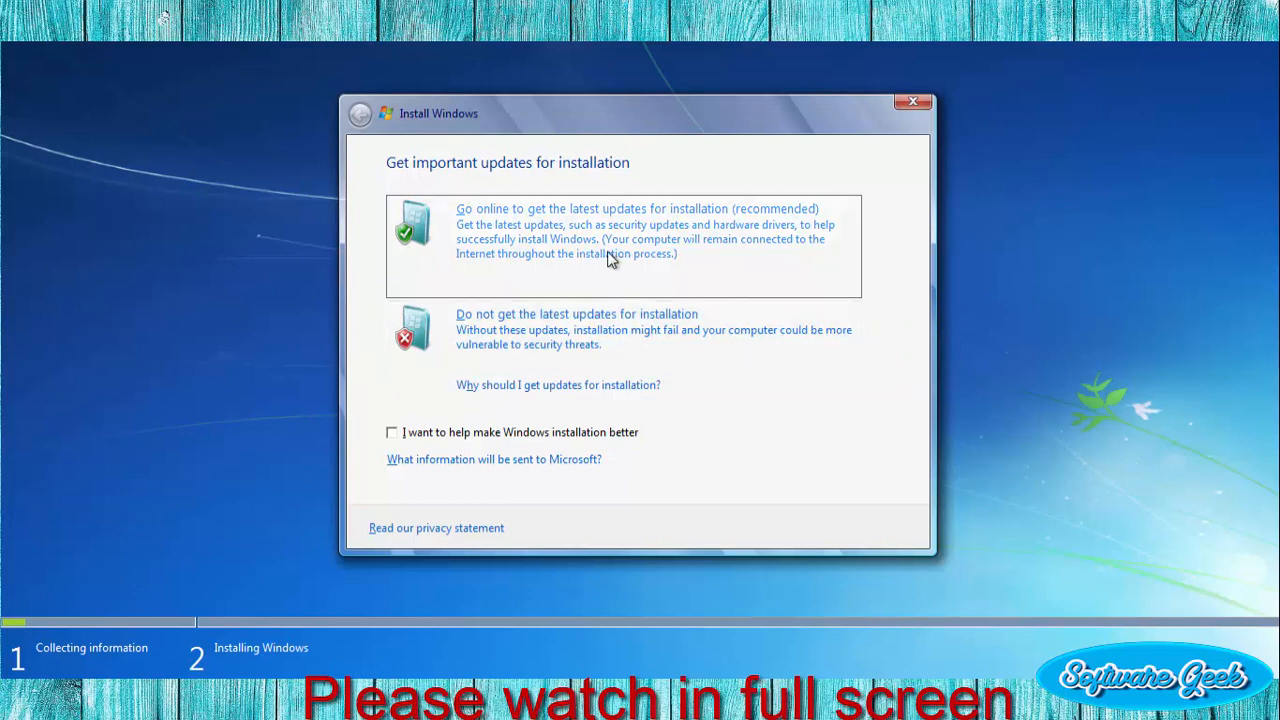
pyautogui.moveTo(576, 258)
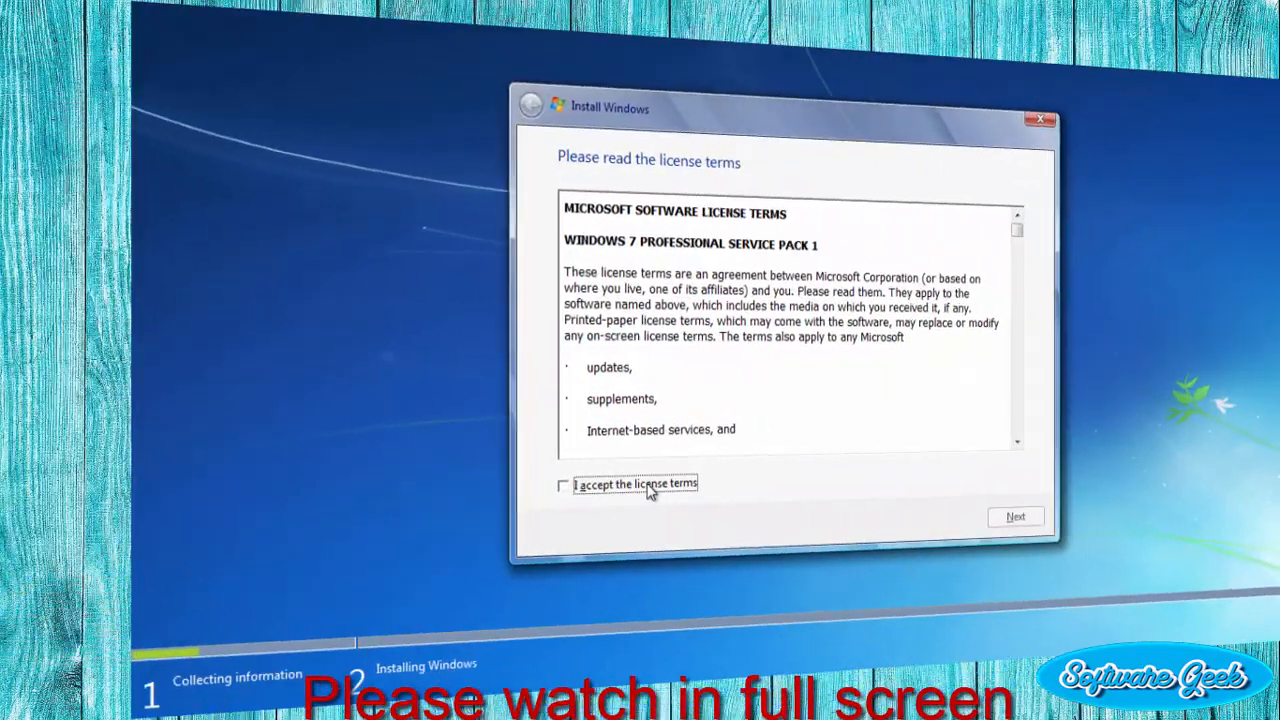
# Accept the licence terms and choose the Custom (advanced) installation type.
pyautogui.click(564, 486)
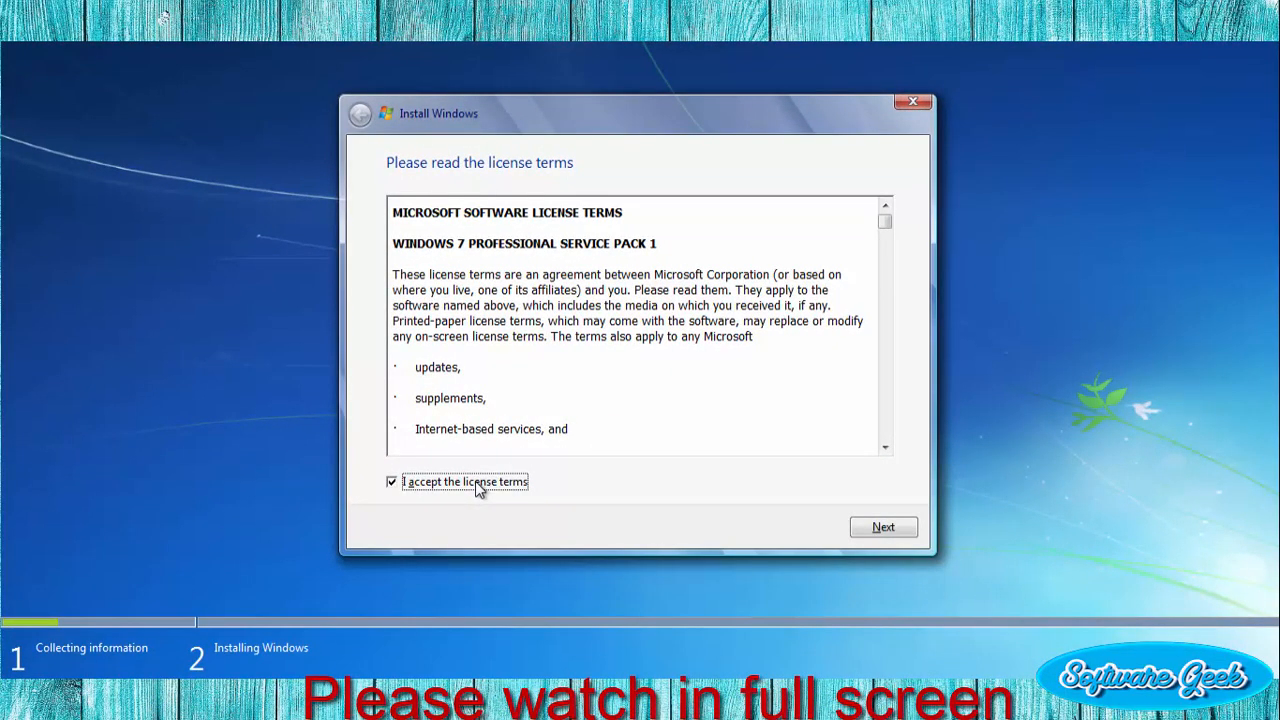
pyautogui.click(882, 528)
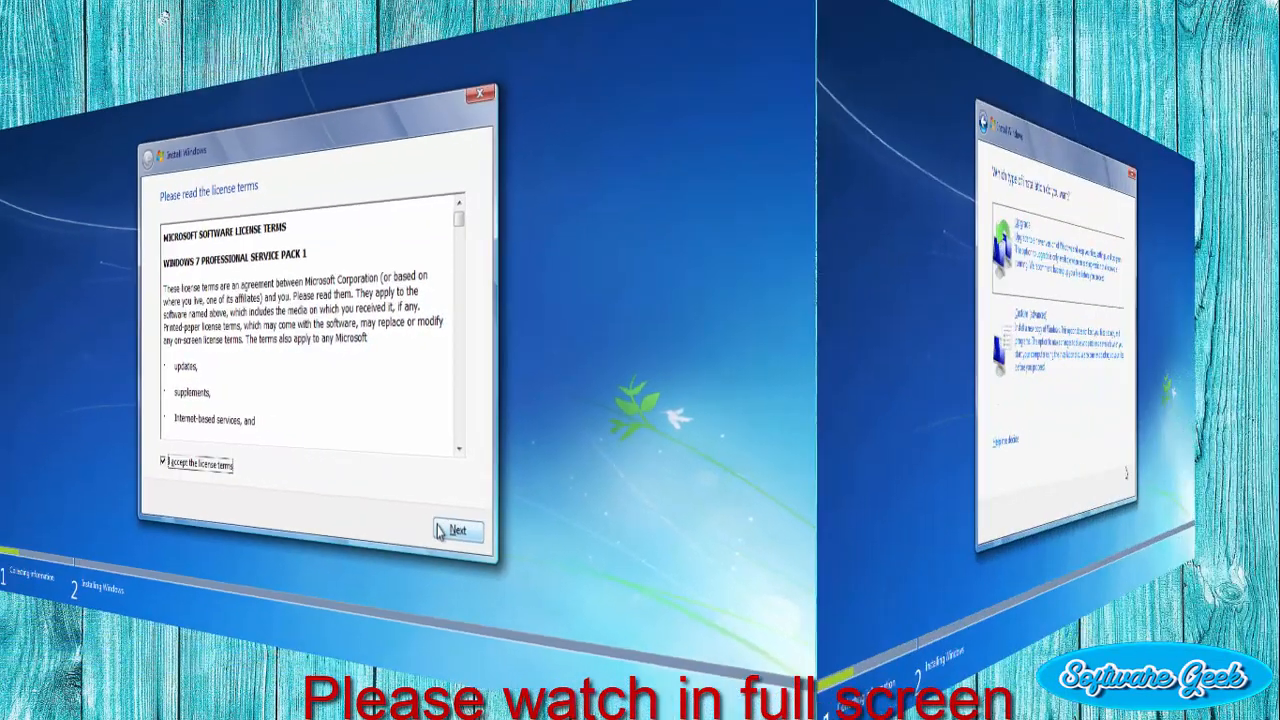
pyautogui.click(456, 530)
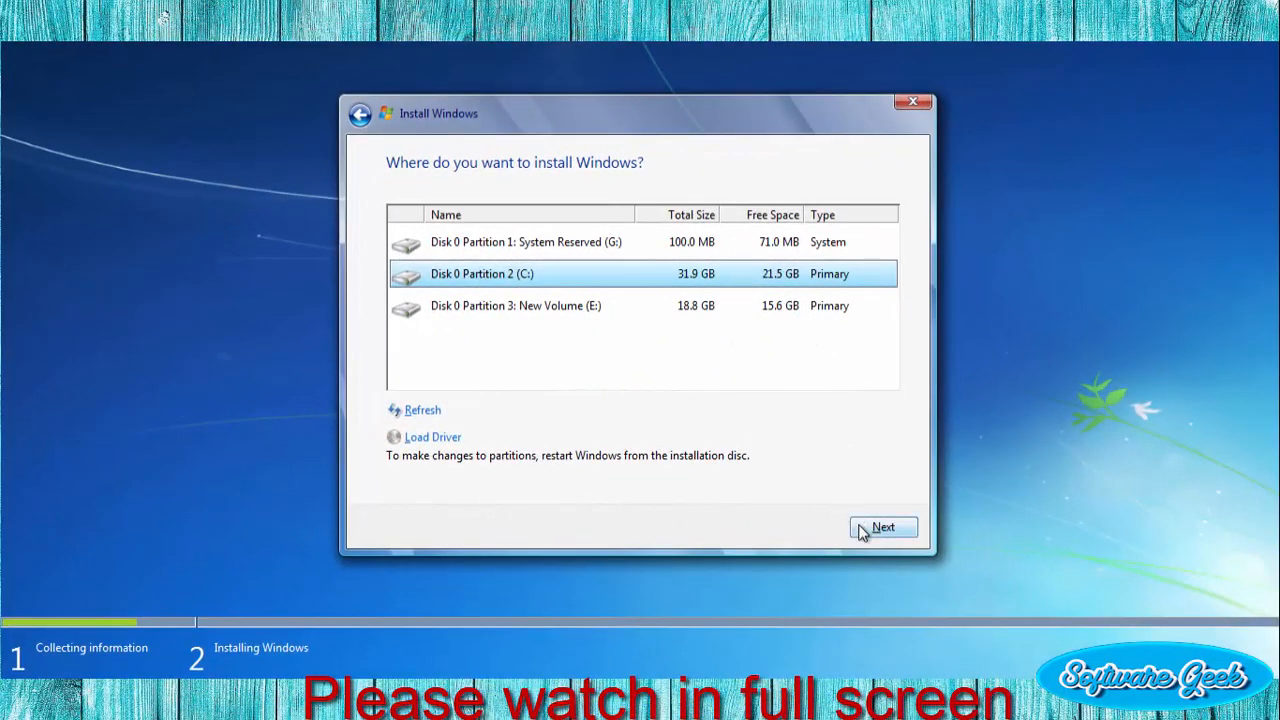
# Install onto Disk 0 Partition 2 (C:), agreeing that existing files move to Windows.old.
pyautogui.click(882, 528)
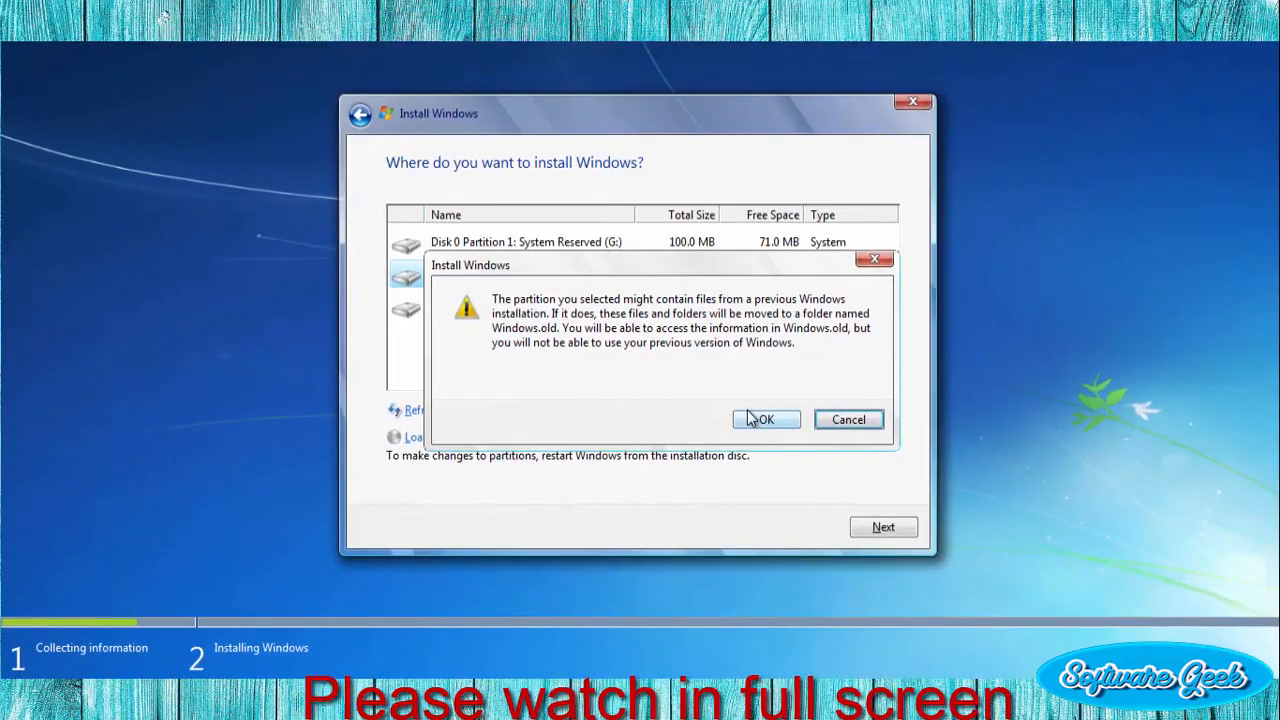
pyautogui.click(764, 420)
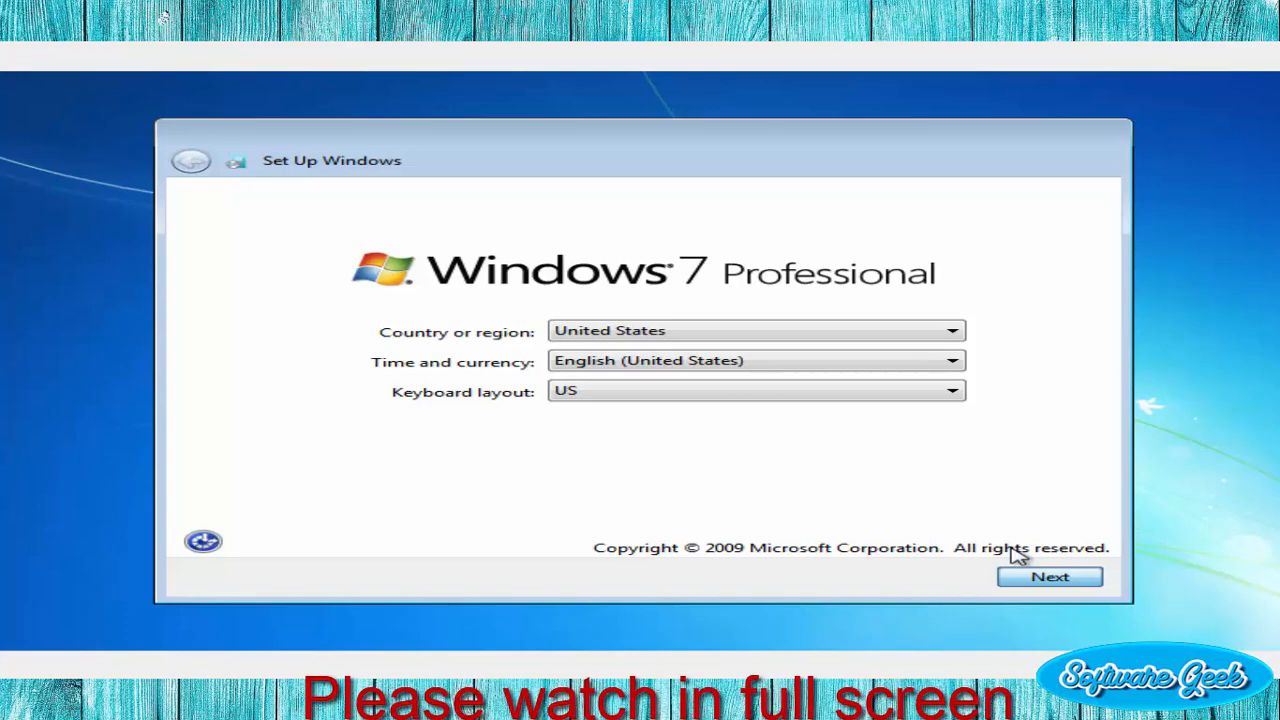
# Keep United States region and US keyboard, name the account 'Soft', and leave the password blank.
pyautogui.click(1050, 576)
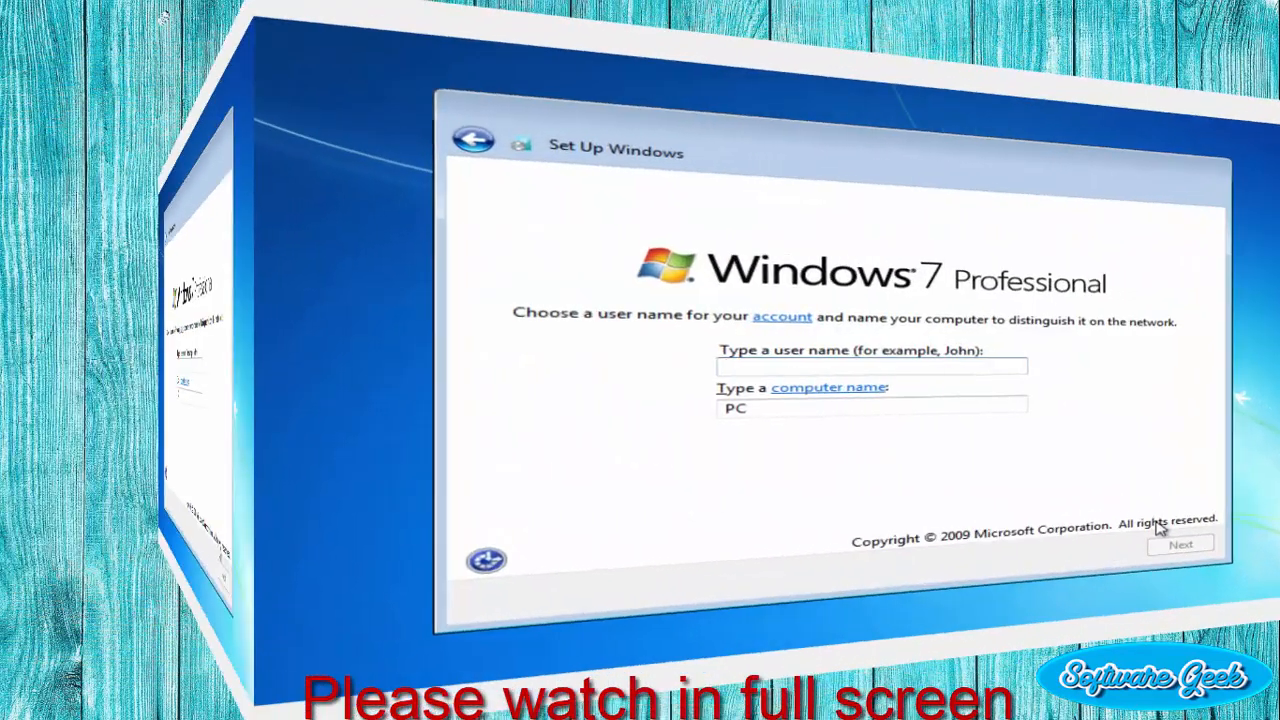
pyautogui.write('Software Geek')
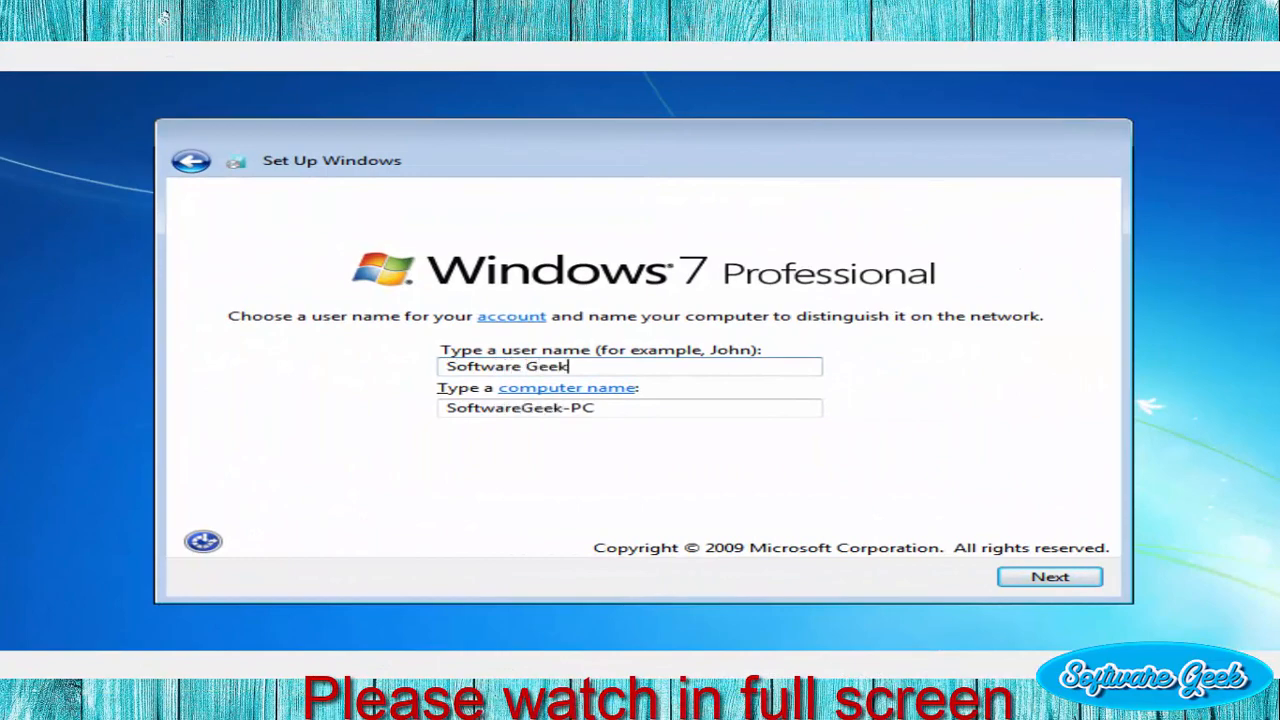
pyautogui.click(1048, 576)
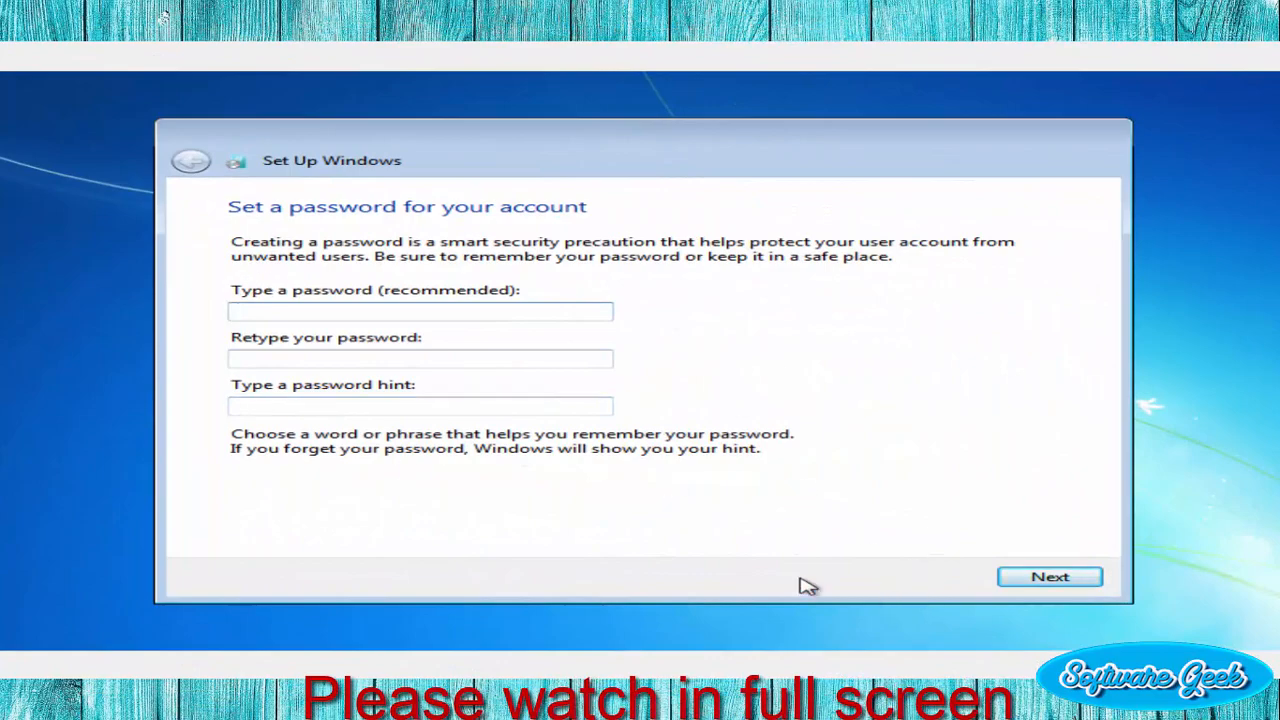
pyautogui.click(1048, 576)
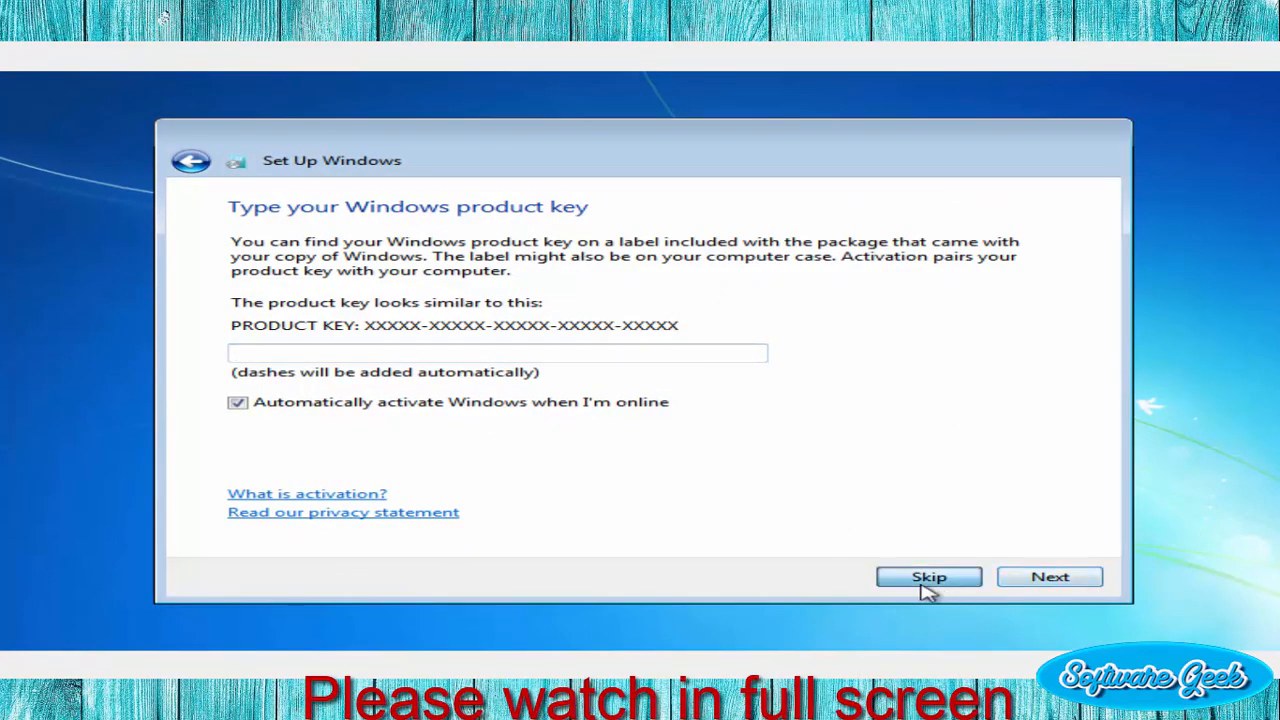
# Skip the product key, choose important updates only, and accept the time and date settings.
pyautogui.click(928, 576)
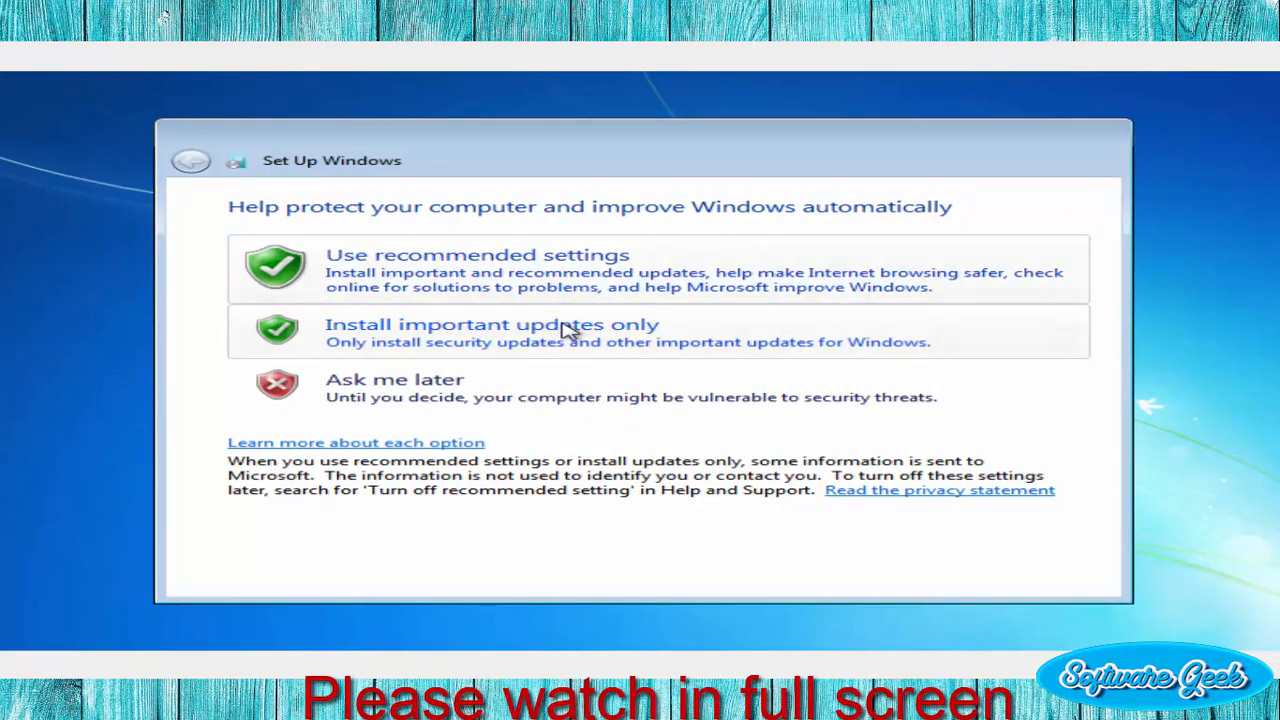
pyautogui.click(490, 332)
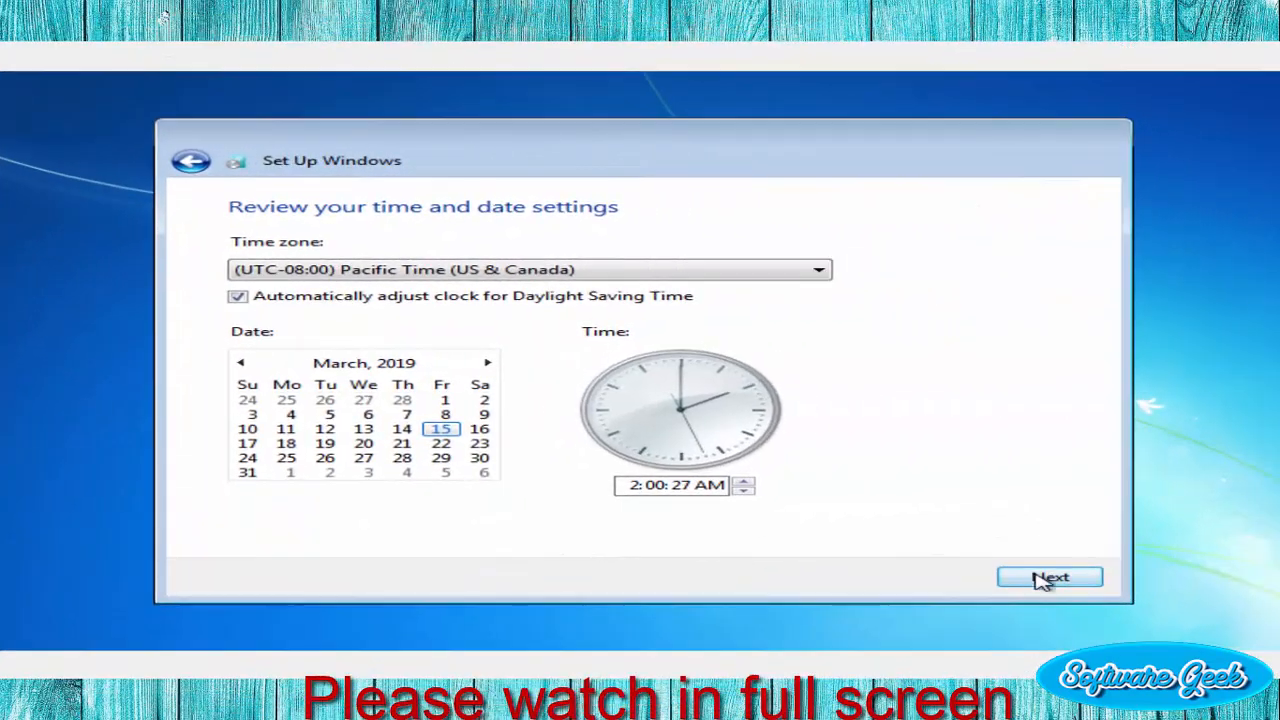
pyautogui.click(1048, 576)
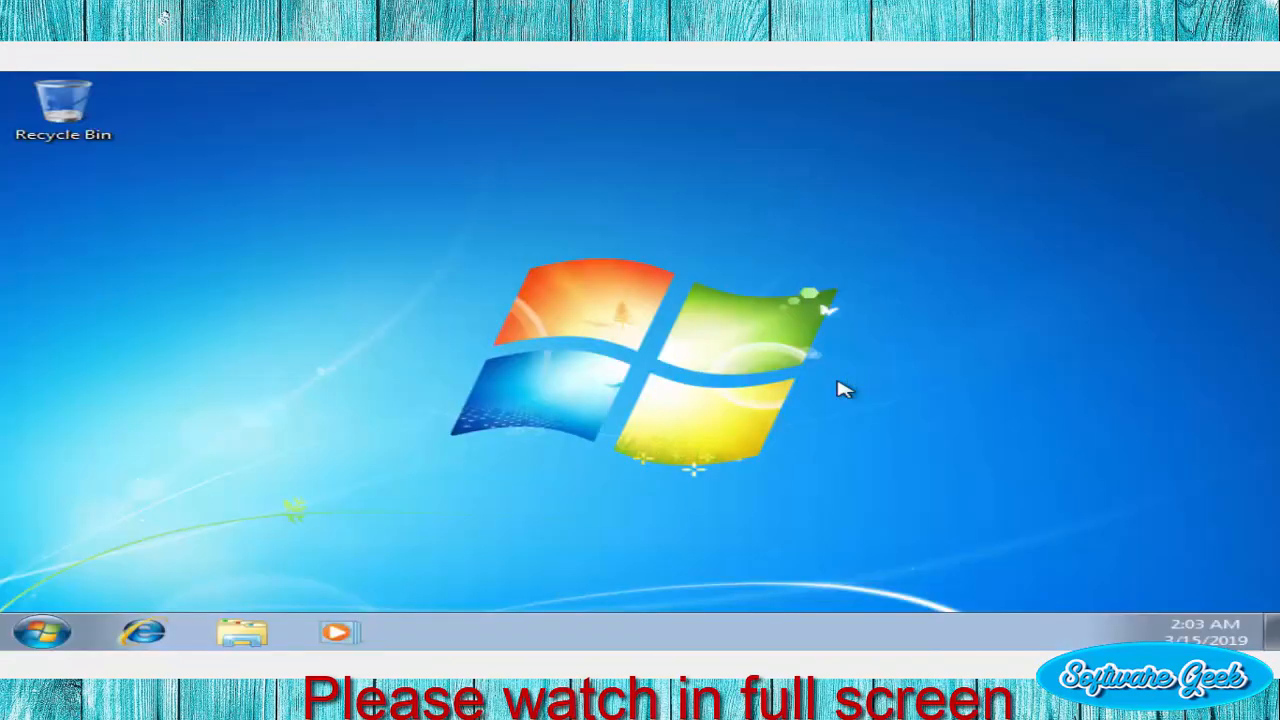
pyautogui.moveTo(822, 368)
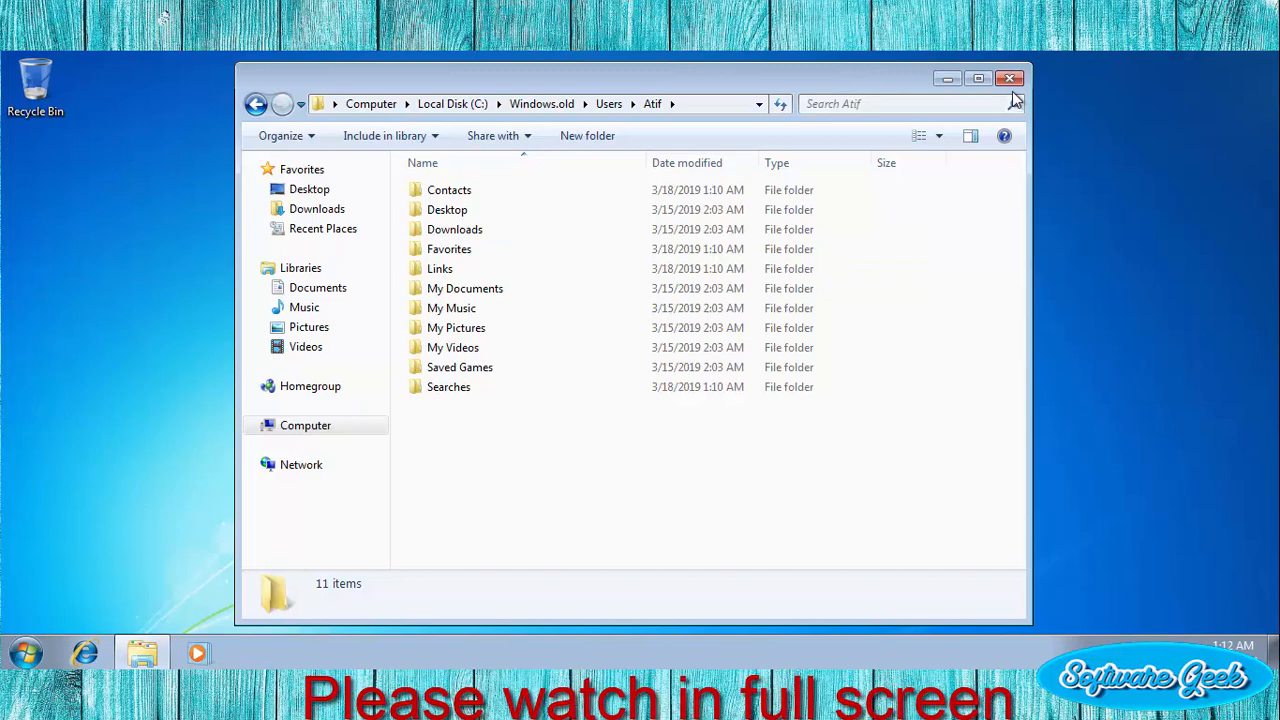
# Go to Computer and open the Windows.old folder on Local Disk (C:).
pyautogui.click(304, 424)
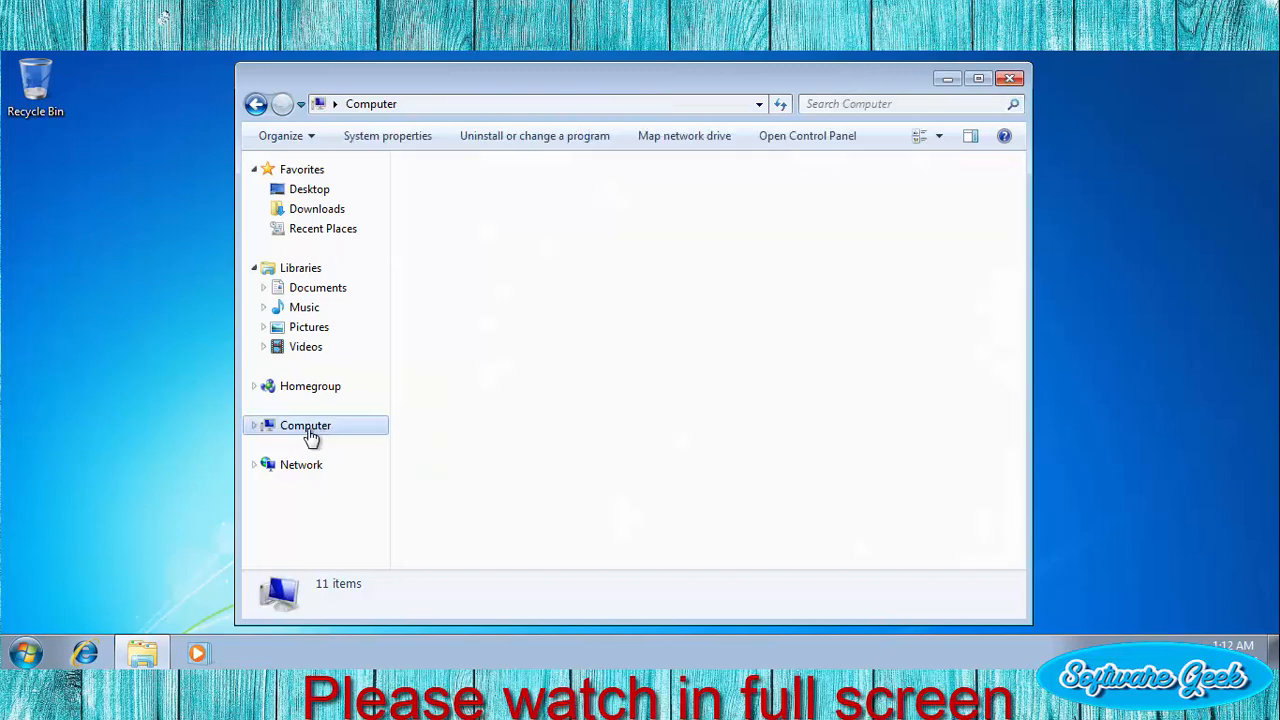
pyautogui.click(304, 424)
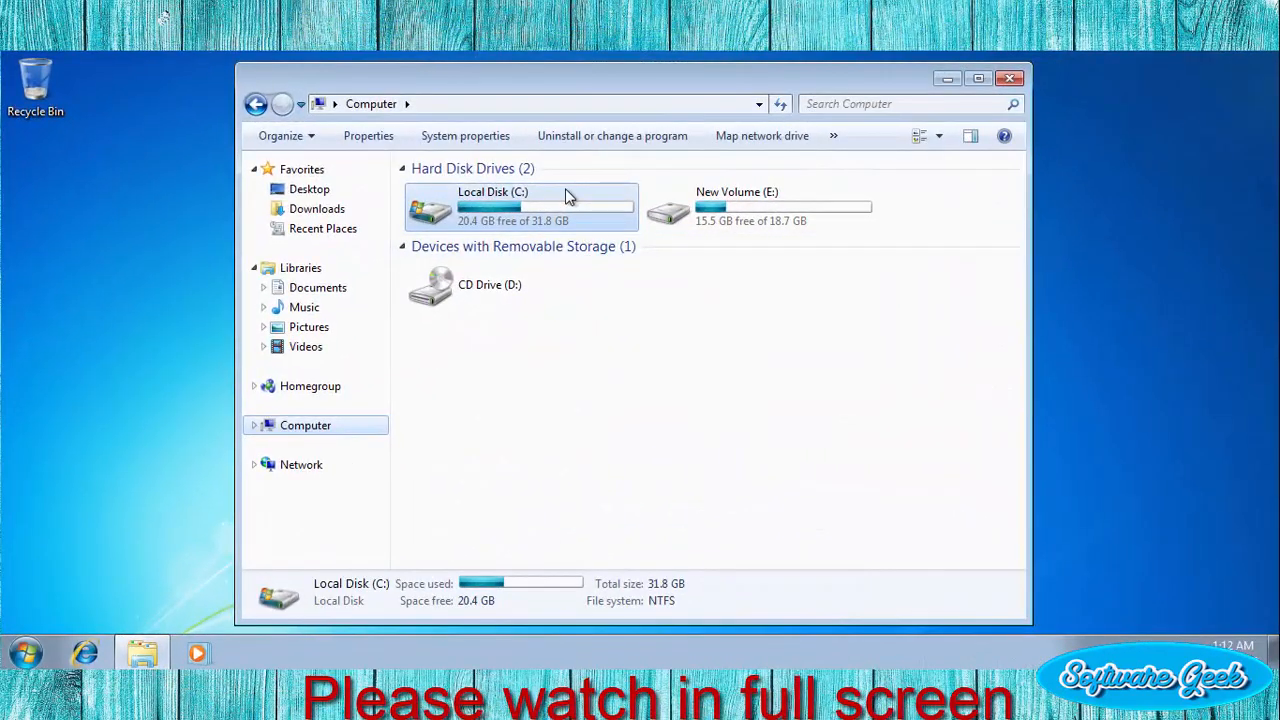
pyautogui.doubleClick(492, 204)
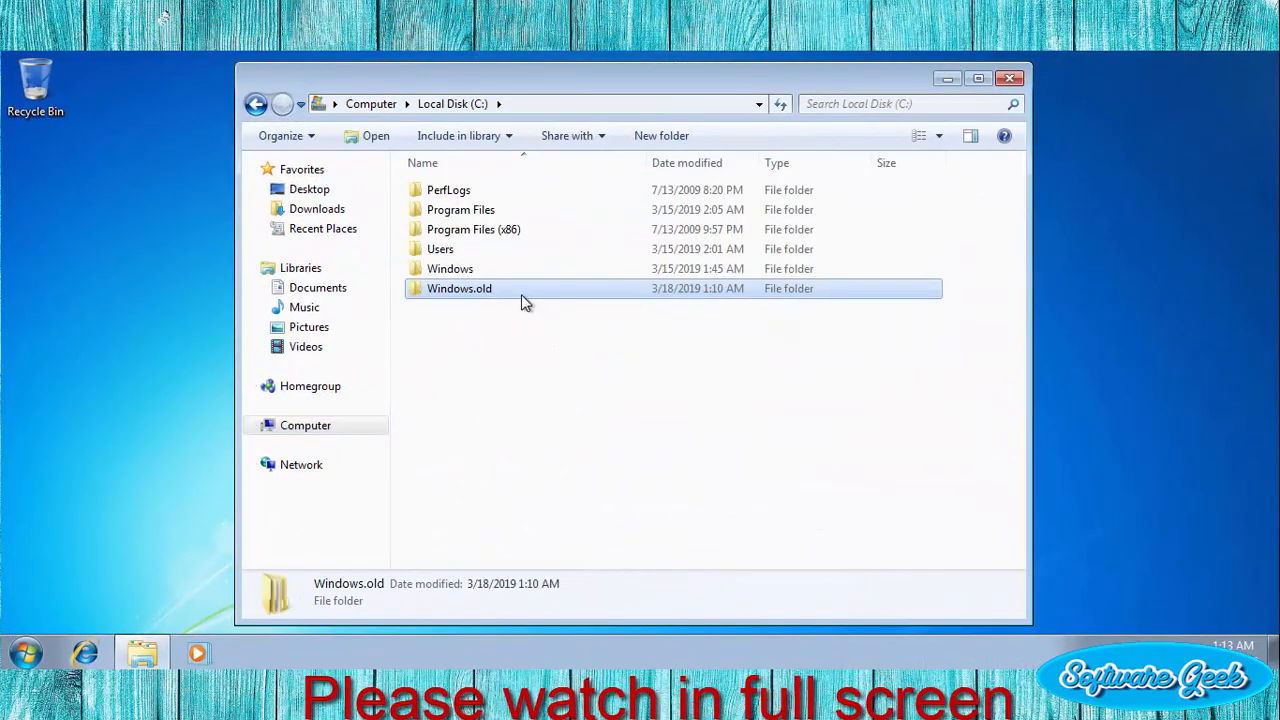
pyautogui.doubleClick(460, 288)
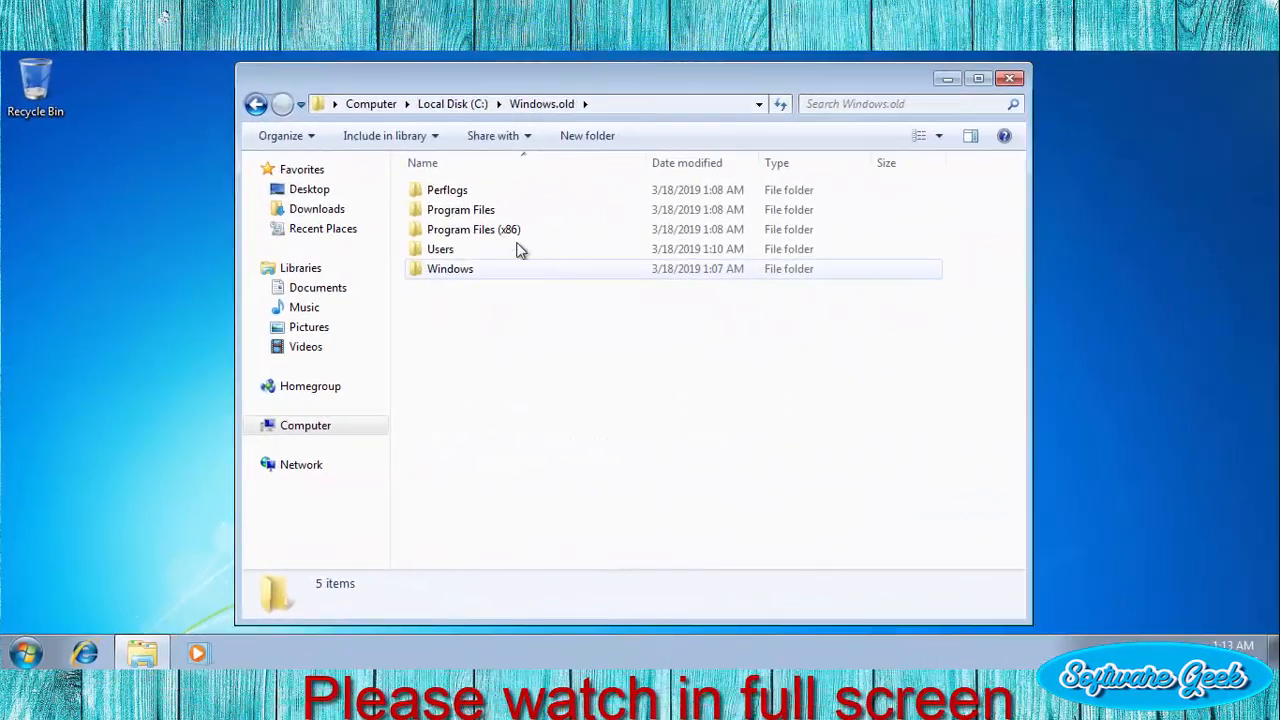
# Open the old user's profile under Users and select all its folders to check they survived.
pyautogui.doubleClick(440, 248)
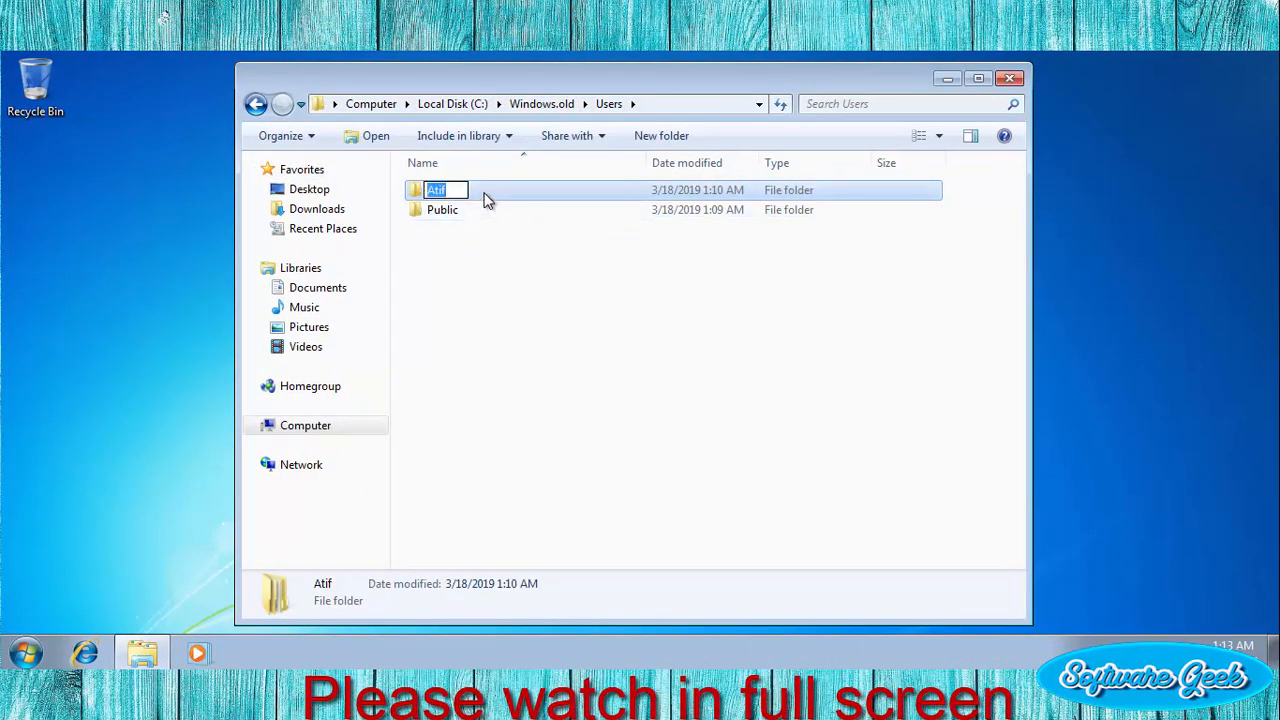
pyautogui.doubleClick(436, 188)
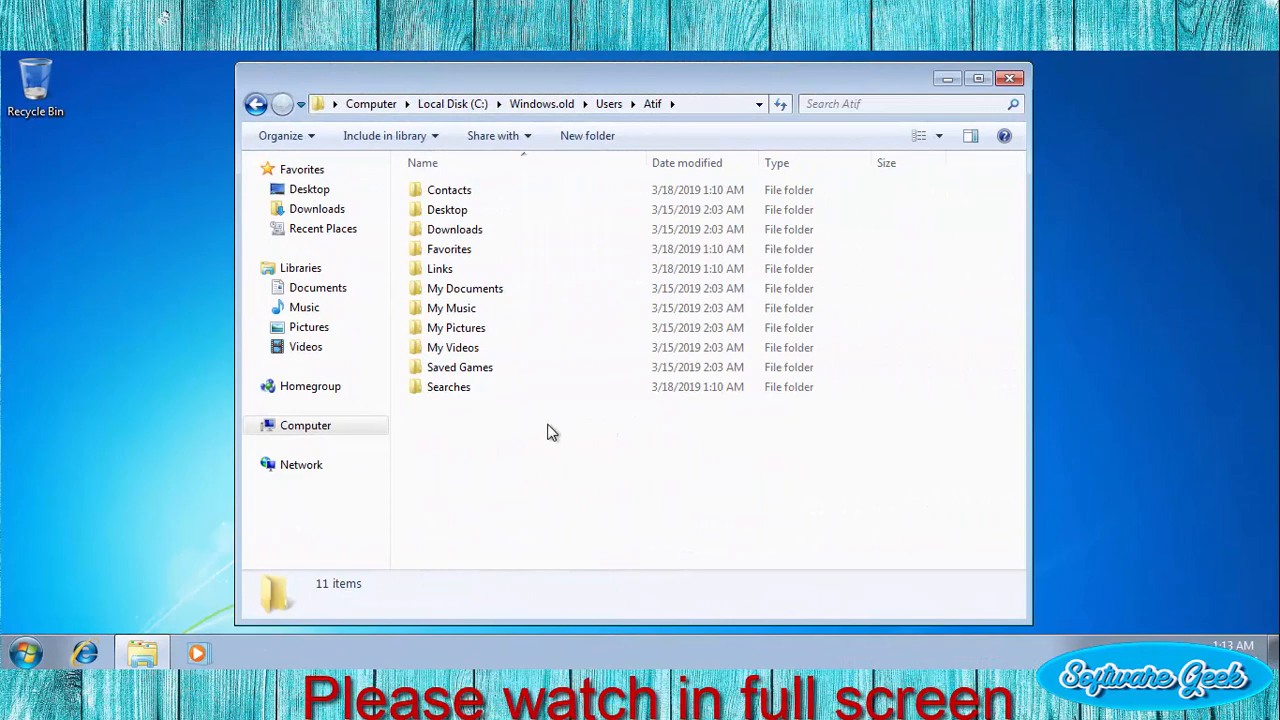
pyautogui.press('ctrl+a')
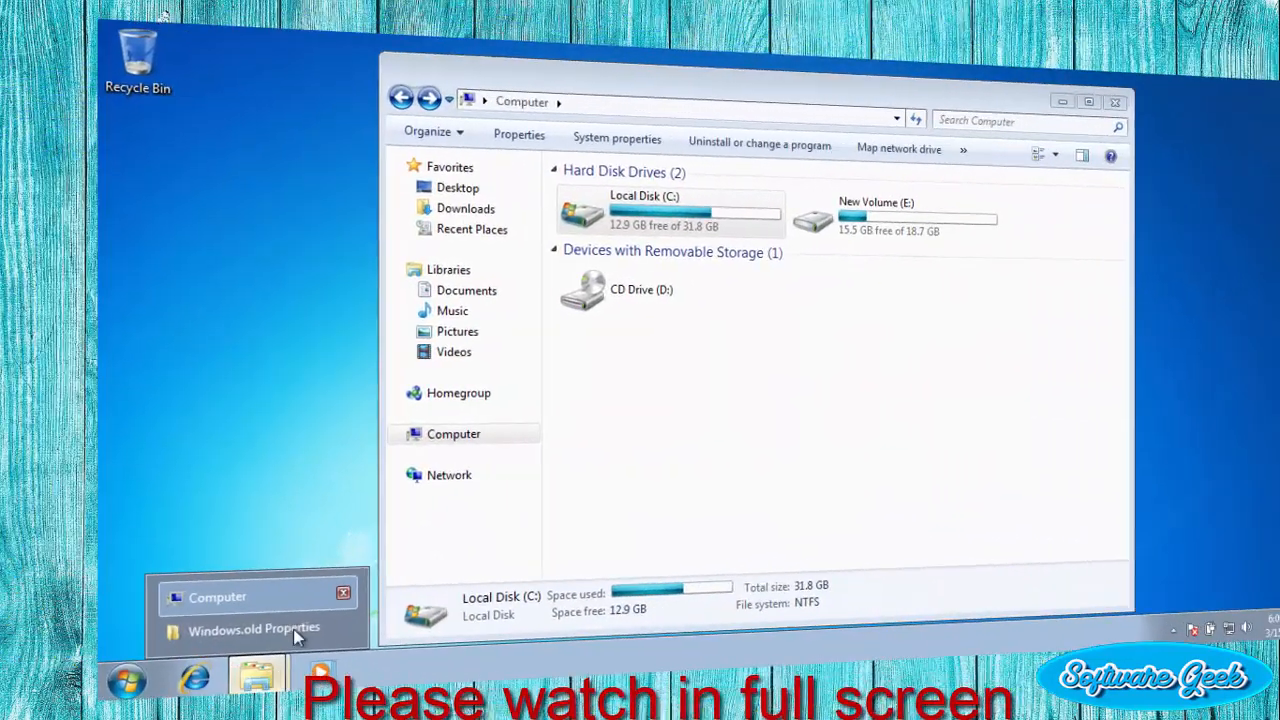
# Check Windows.old's properties show 1.24 GB, then dismiss them.
pyautogui.click(254, 628)
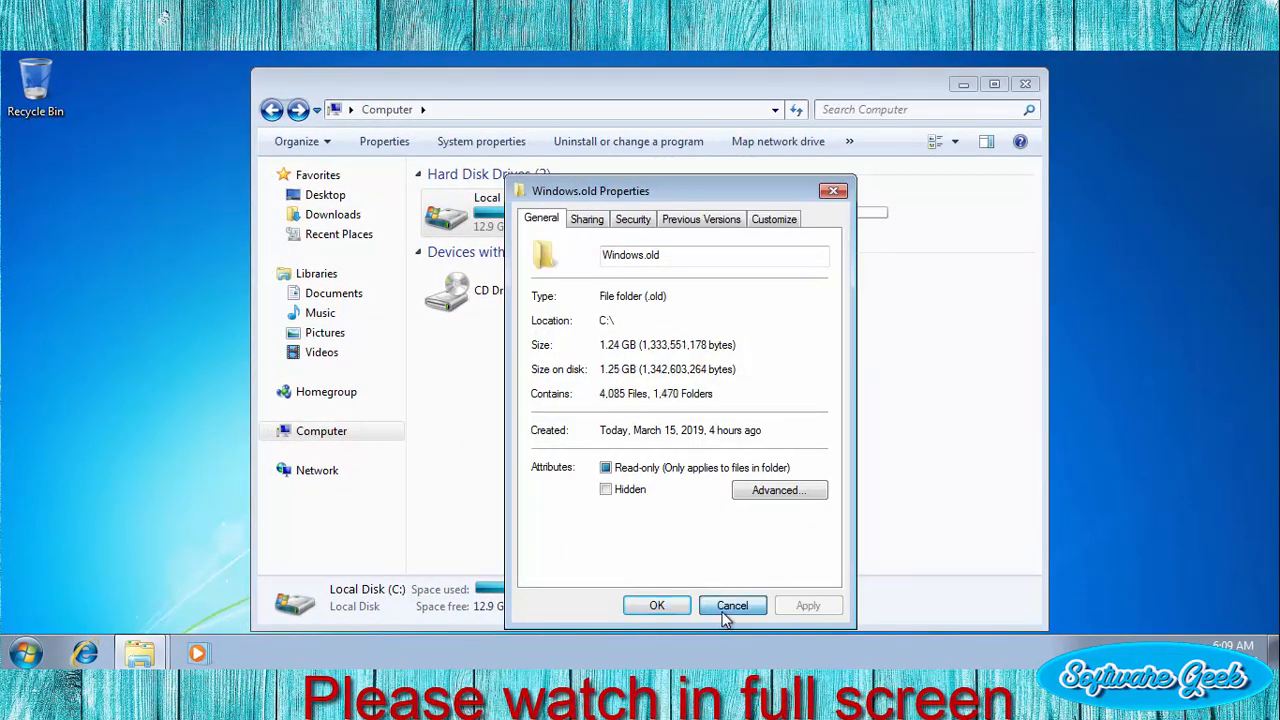
pyautogui.click(732, 604)
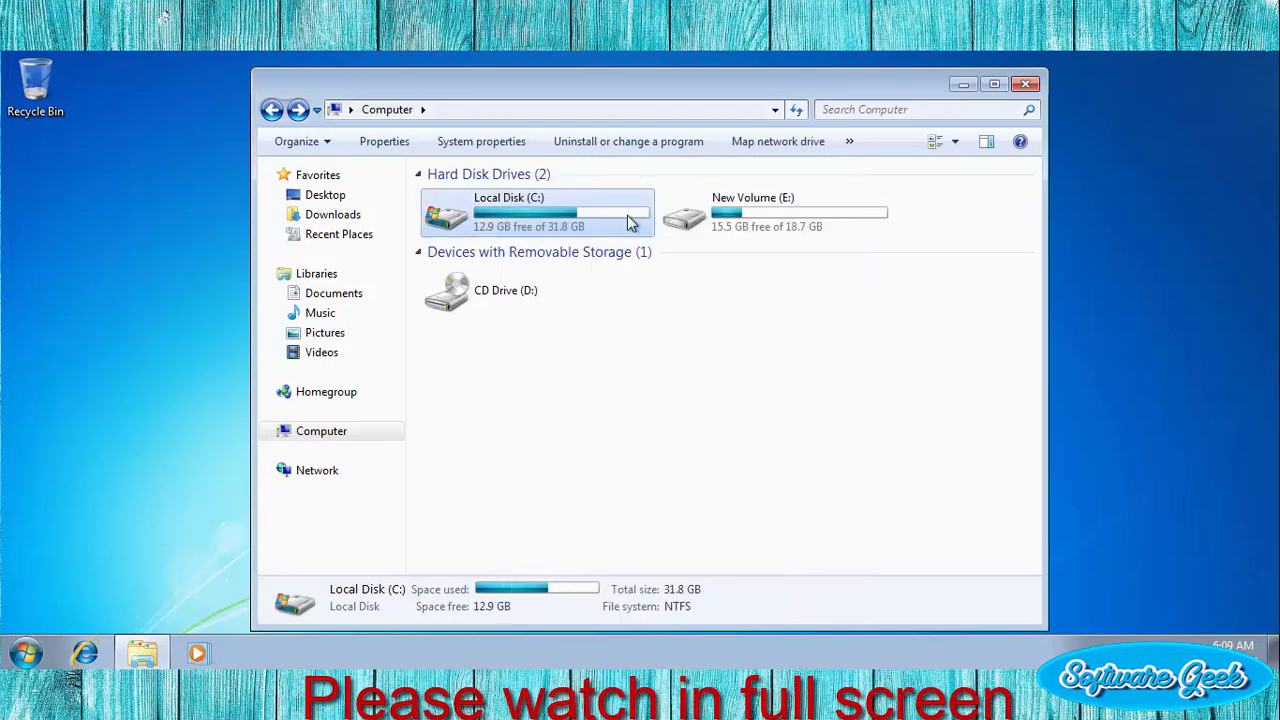
# Bring up Local Disk (C:) properties and start Disk Cleanup for the drive.
pyautogui.rightClick(536, 212)
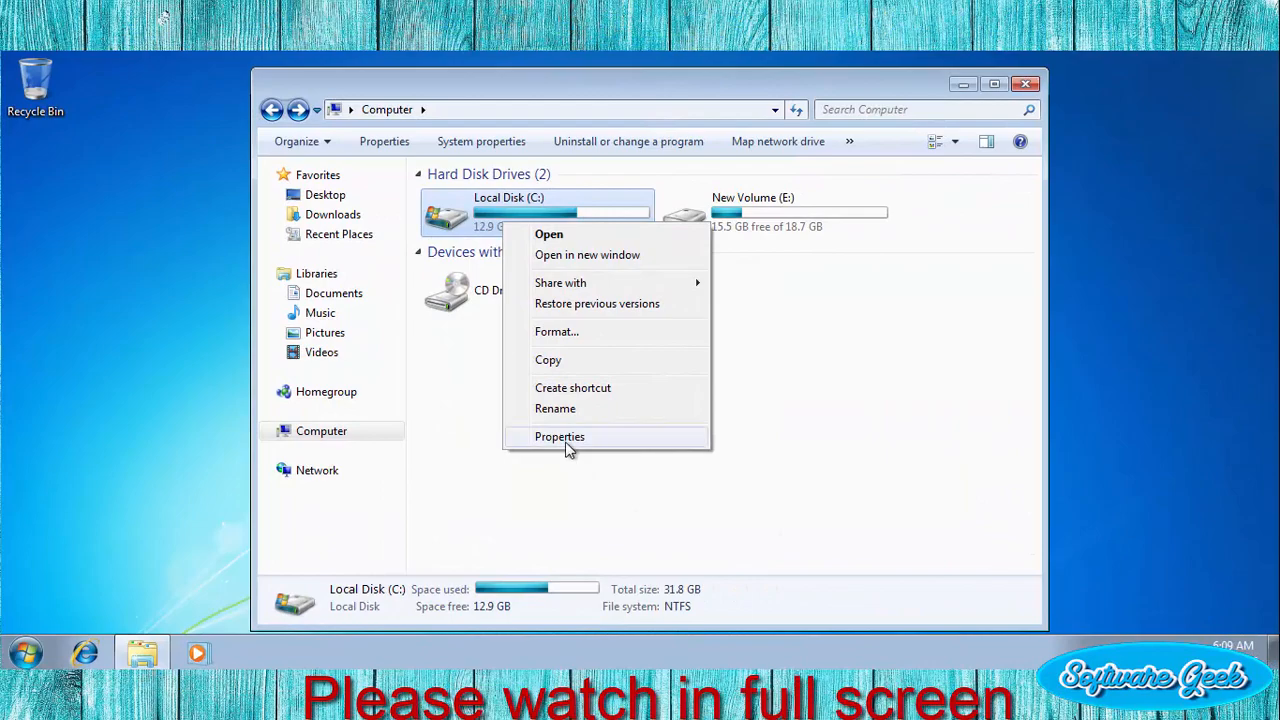
pyautogui.click(560, 436)
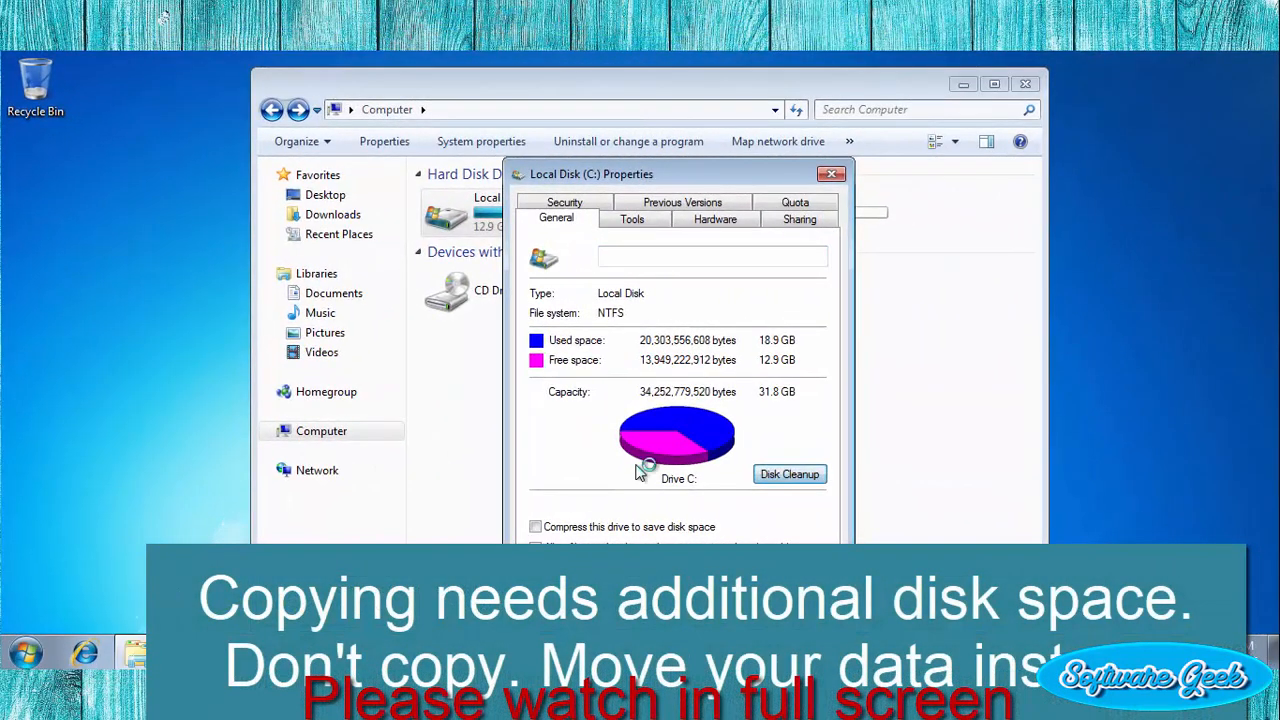
pyautogui.click(788, 474)
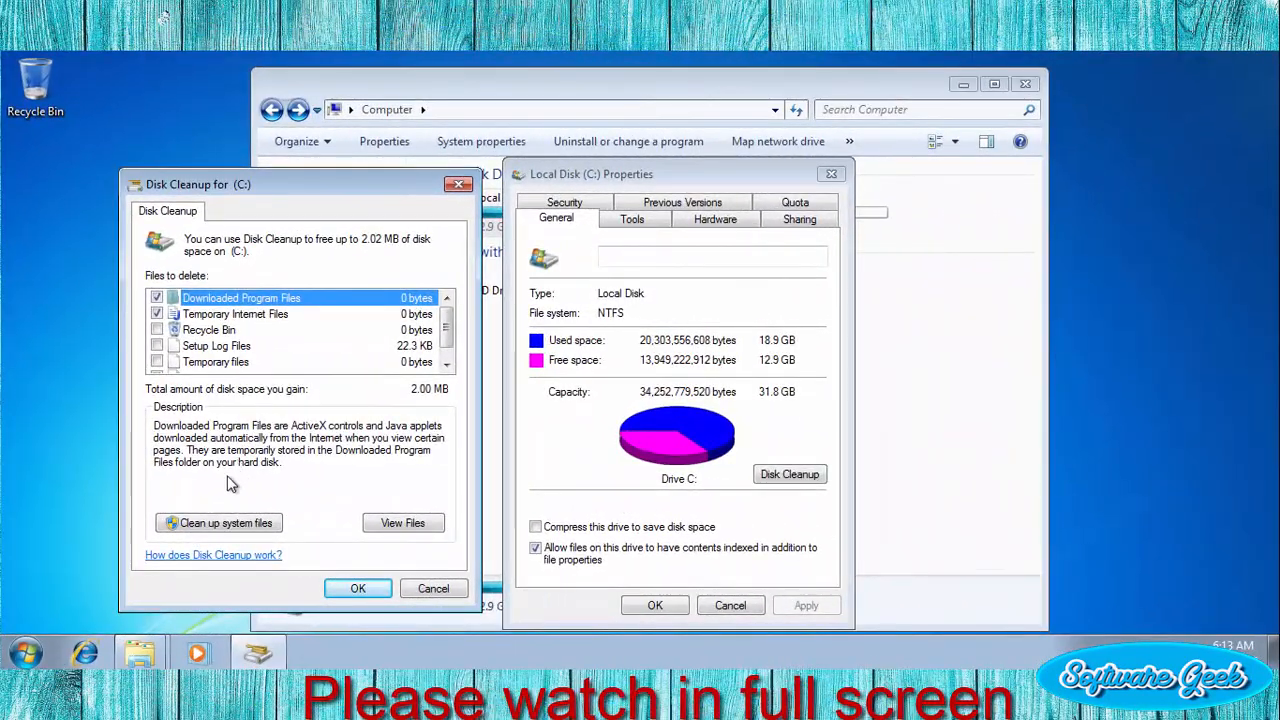
# Scan system files, mark Previous Windows installation(s), and confirm permanently deleting the 12.0 GB from C.
pyautogui.click(432, 588)
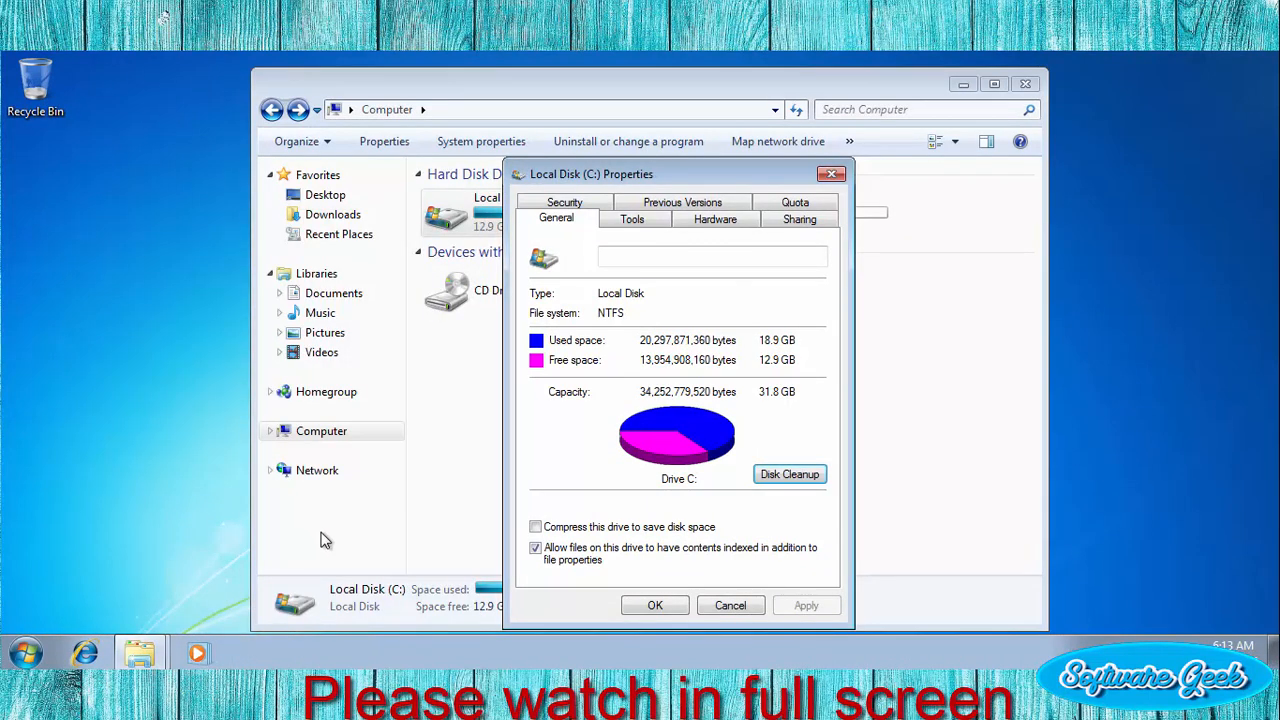
pyautogui.click(788, 474)
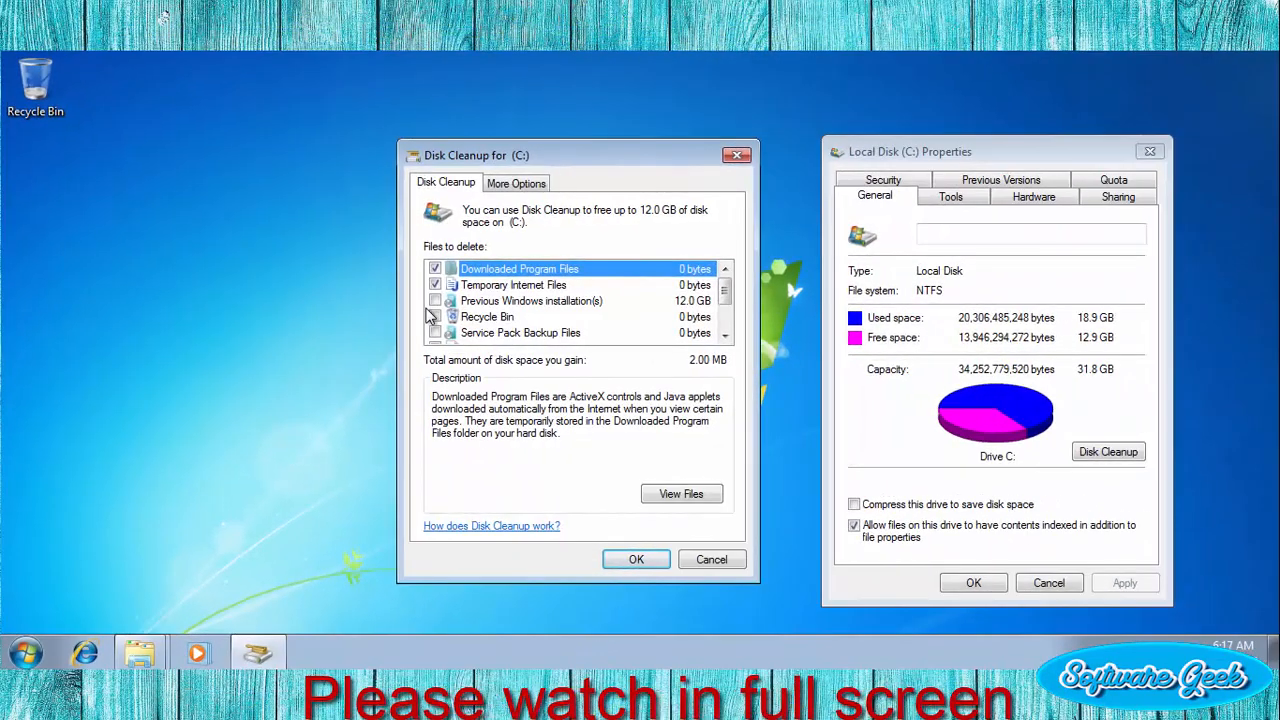
pyautogui.click(436, 300)
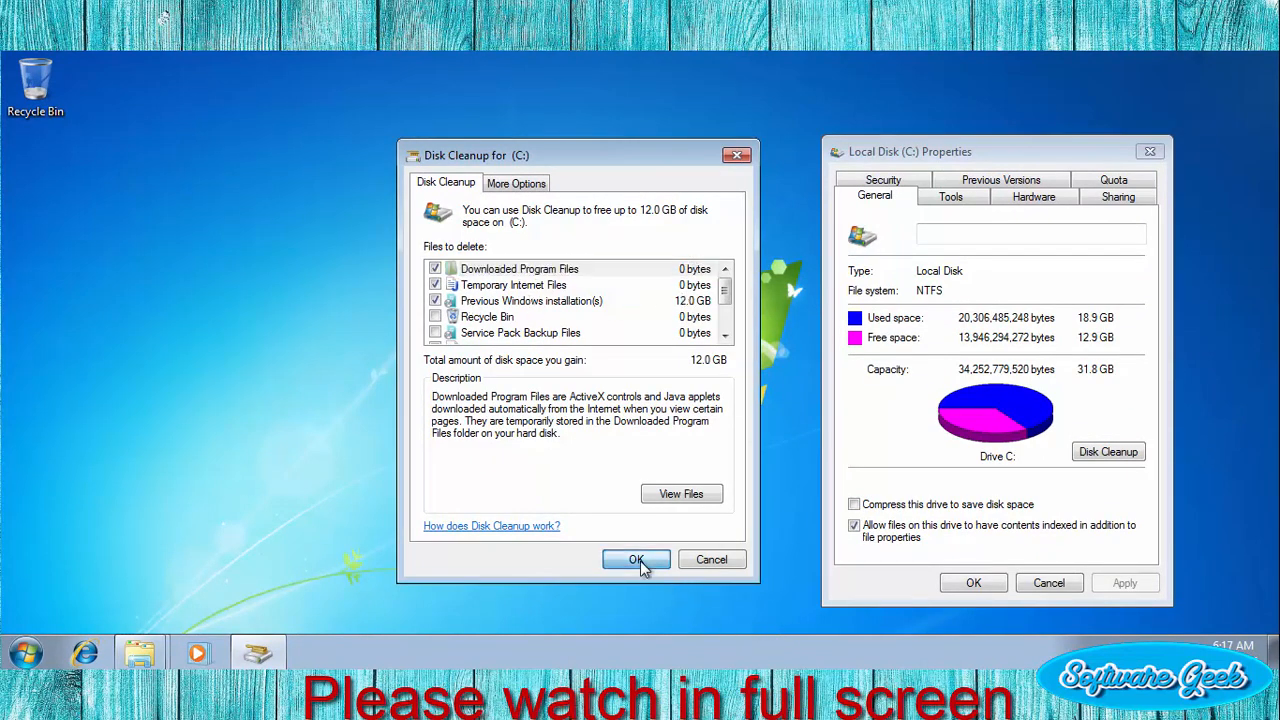
pyautogui.click(636, 560)
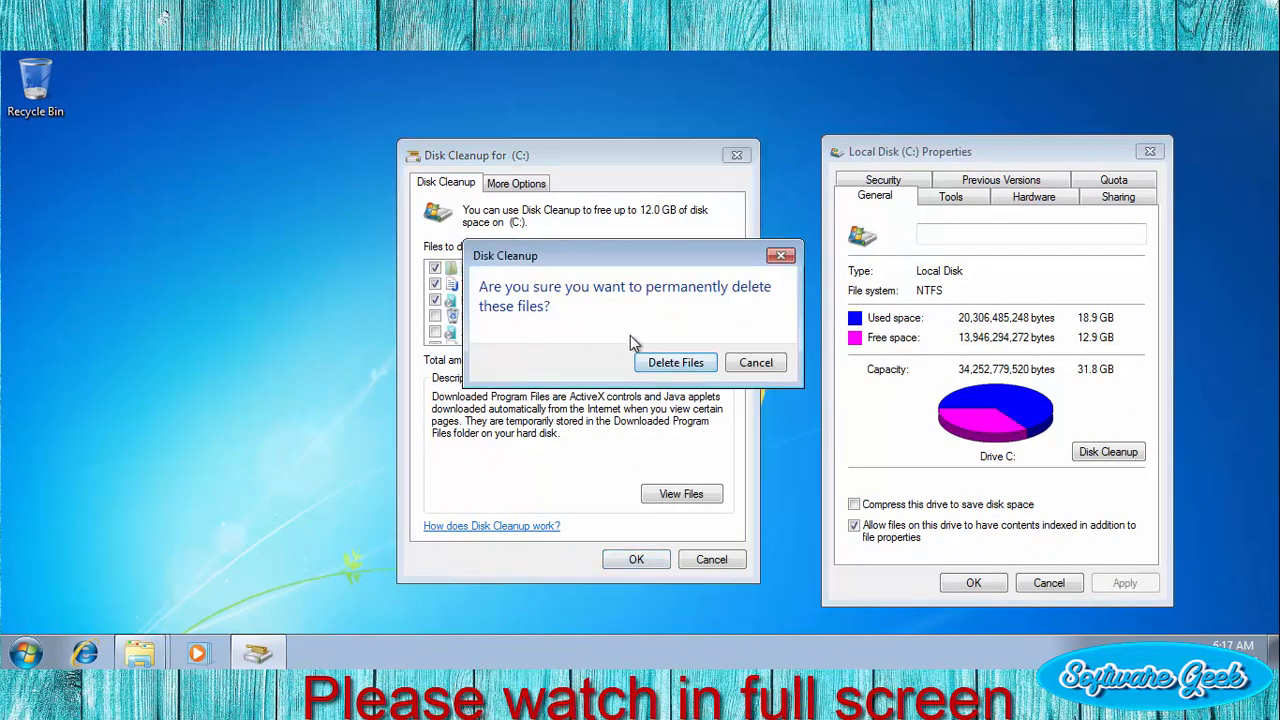
pyautogui.click(676, 362)
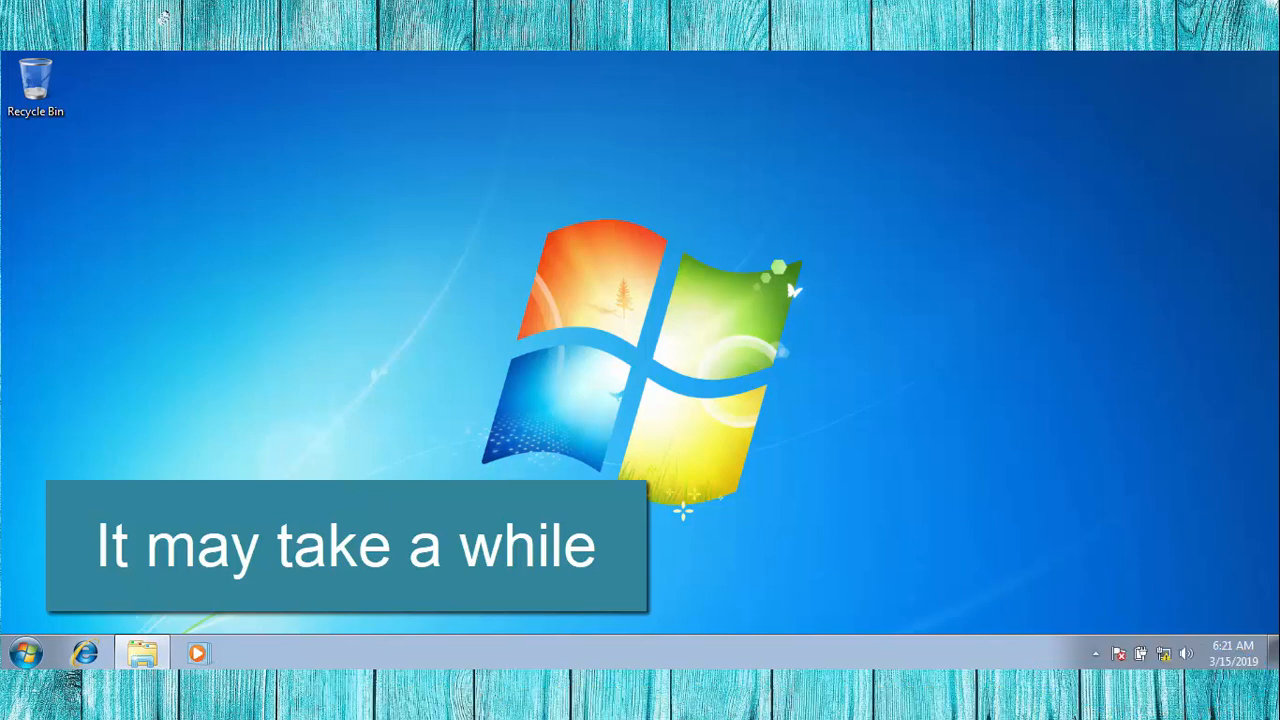
# Show the Computer drives list, where Local Disk (C:) reports 12.9 GB free of 31.8 GB.
pyautogui.click(142, 652)
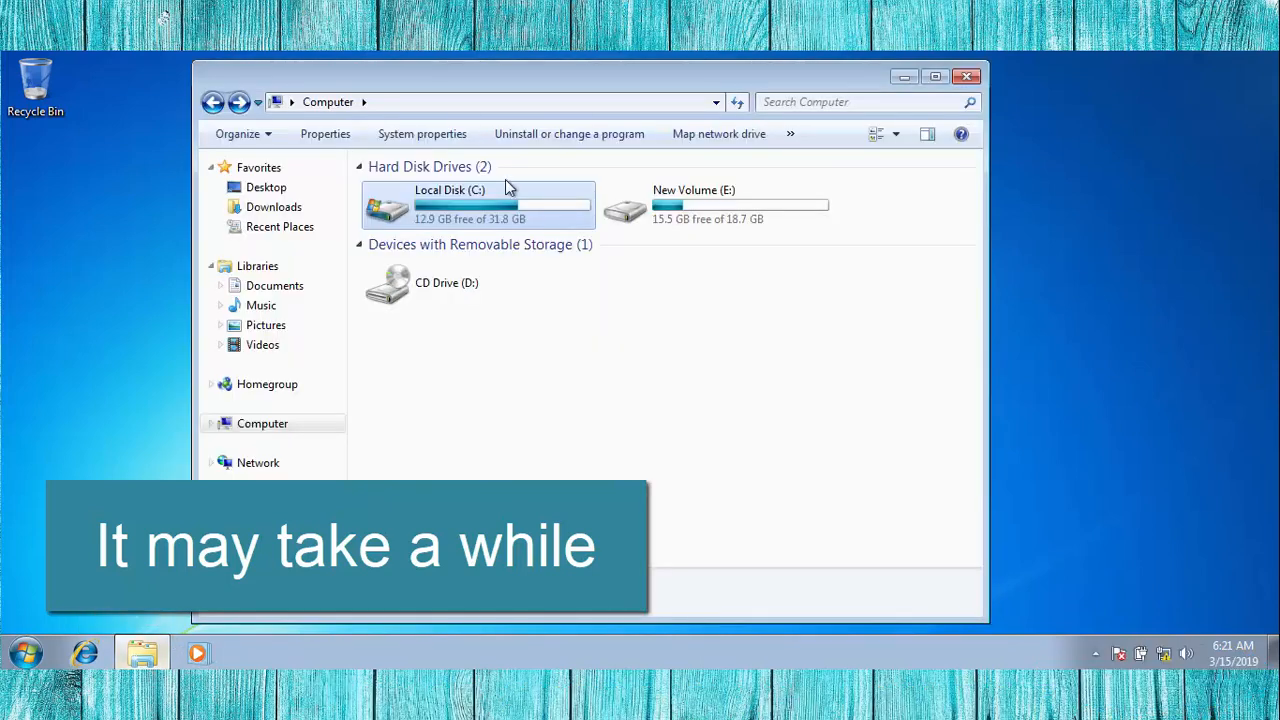